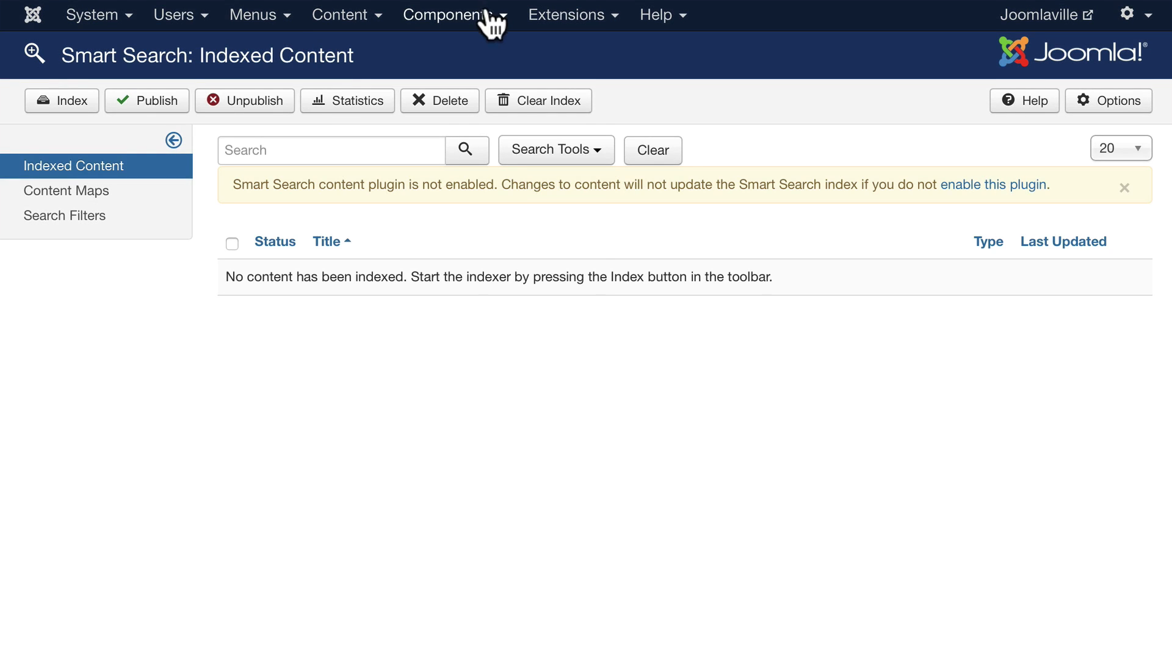
Turn on the disabled Content - Smart Search plugin from the Smart Search notice
left_click(450, 14)
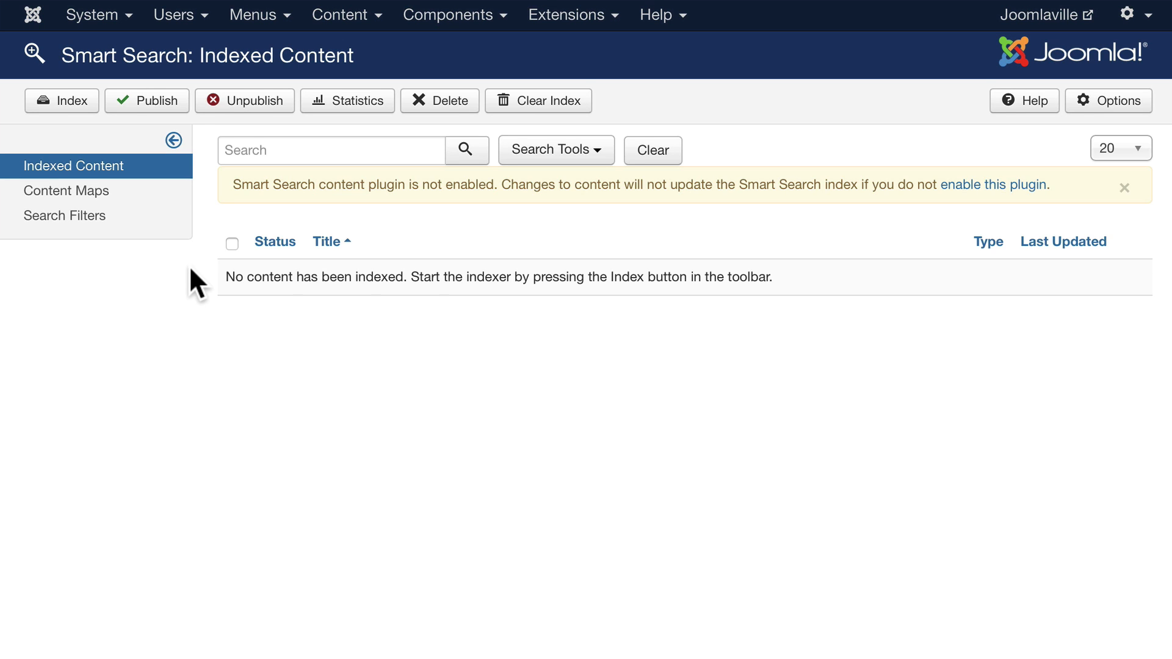
mouse_move(185, 283)
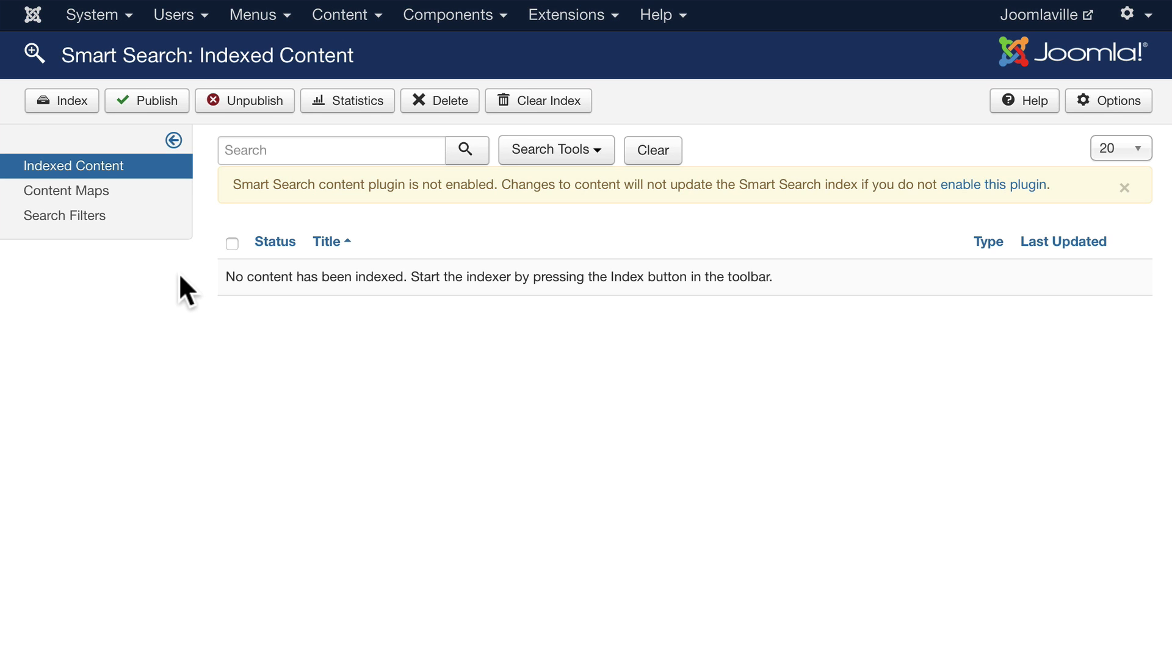
mouse_move(753, 80)
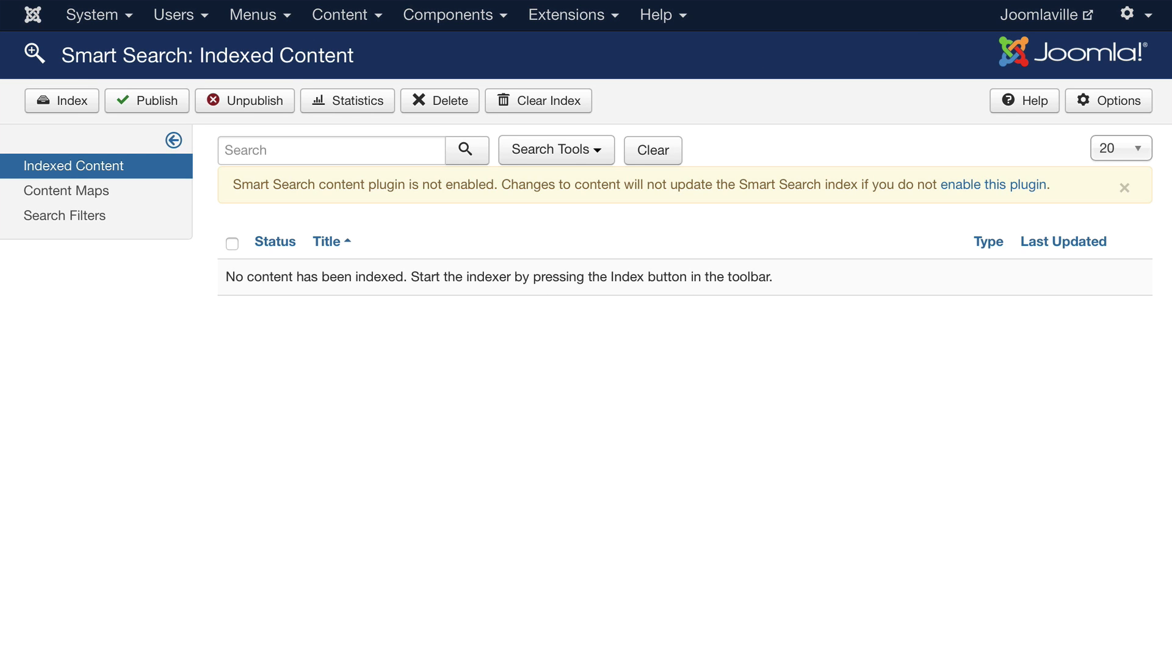
mouse_move(462, 224)
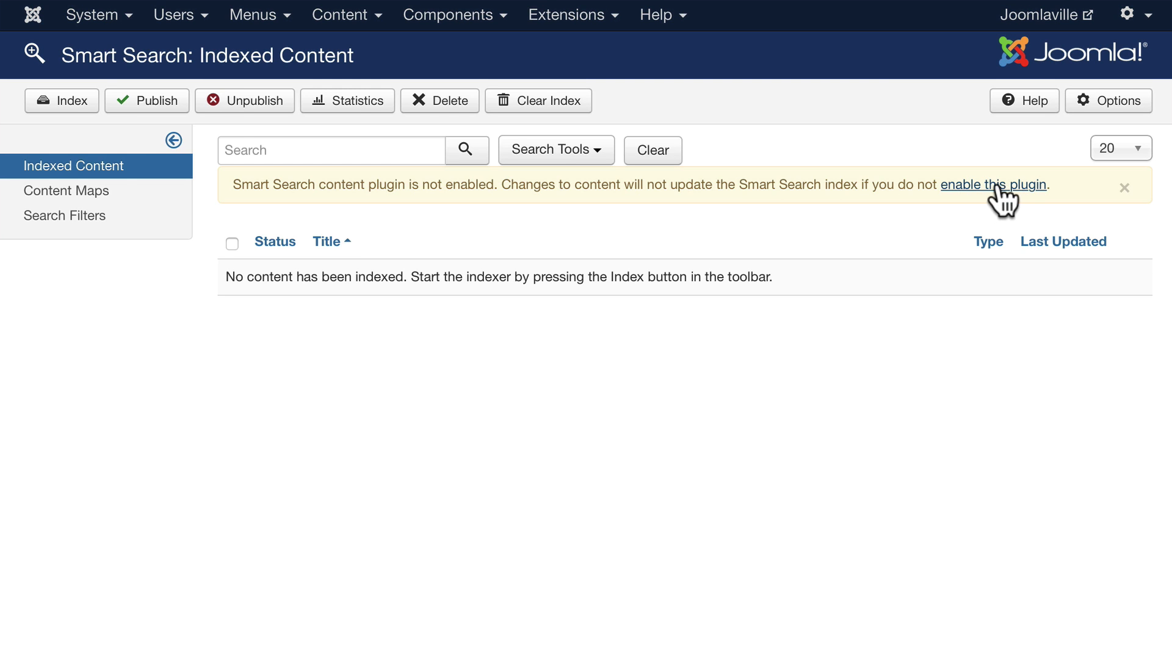
left_click(993, 184)
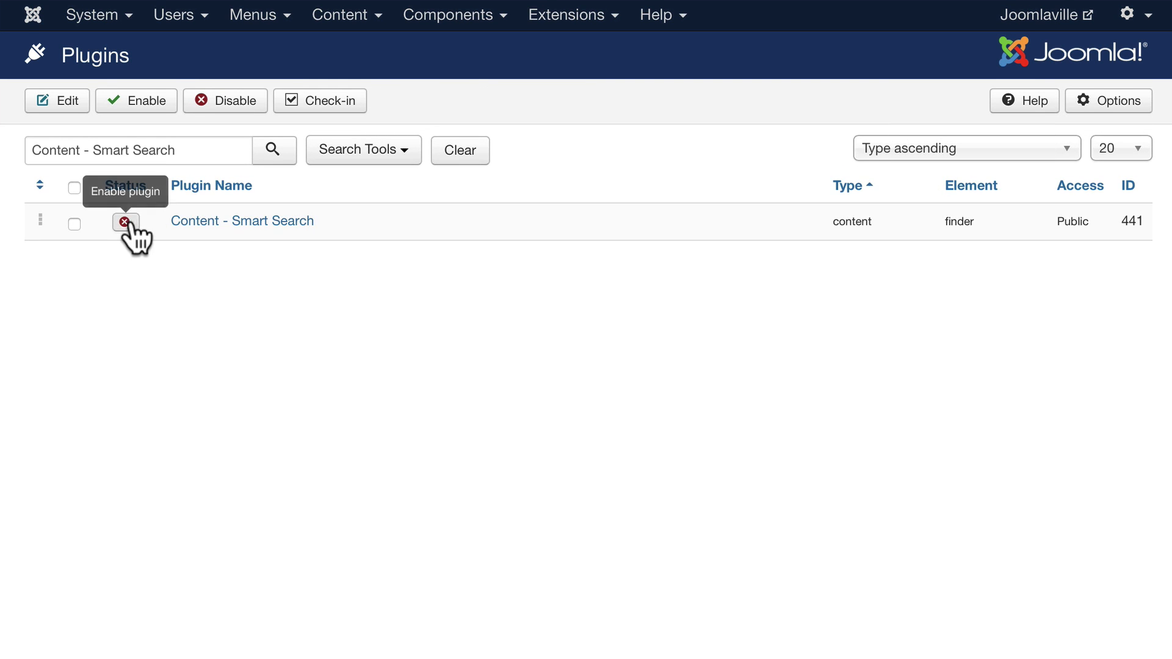
left_click(125, 221)
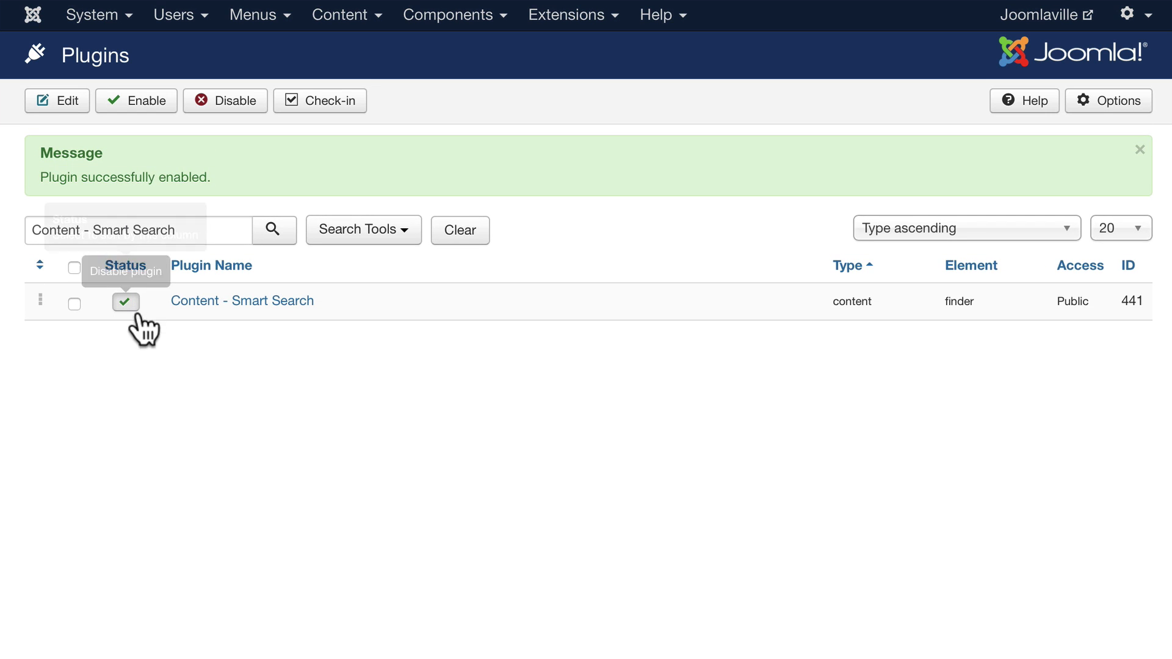
mouse_move(133, 347)
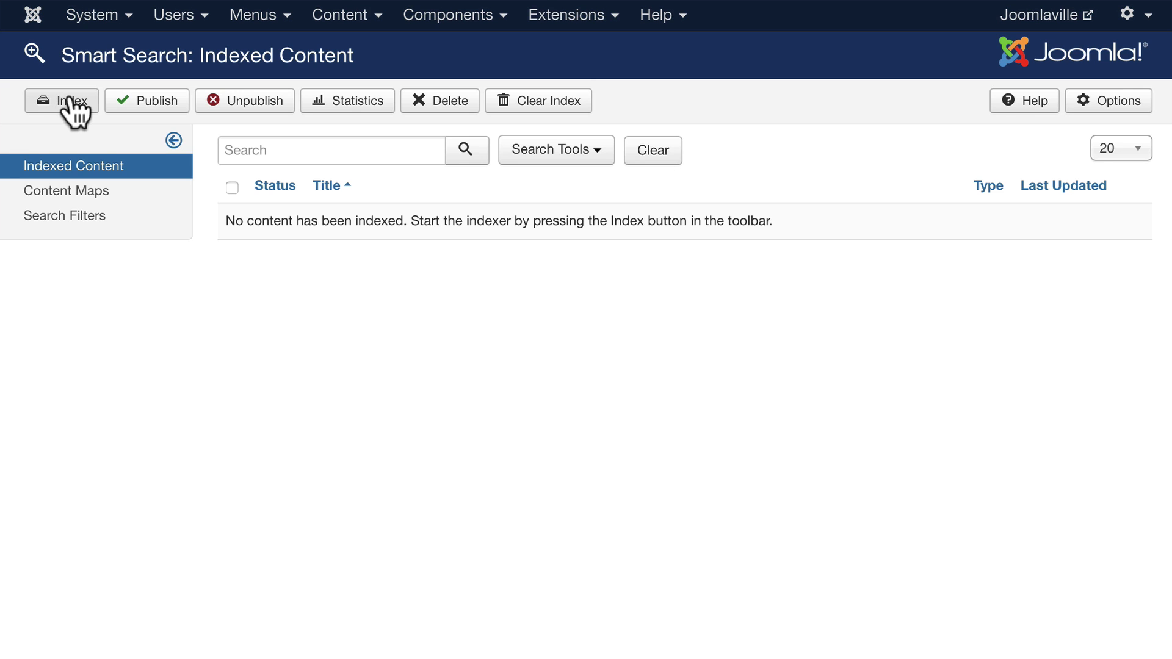
Run the Smart Search indexer to index the site's articles, categories and tags
left_click(61, 101)
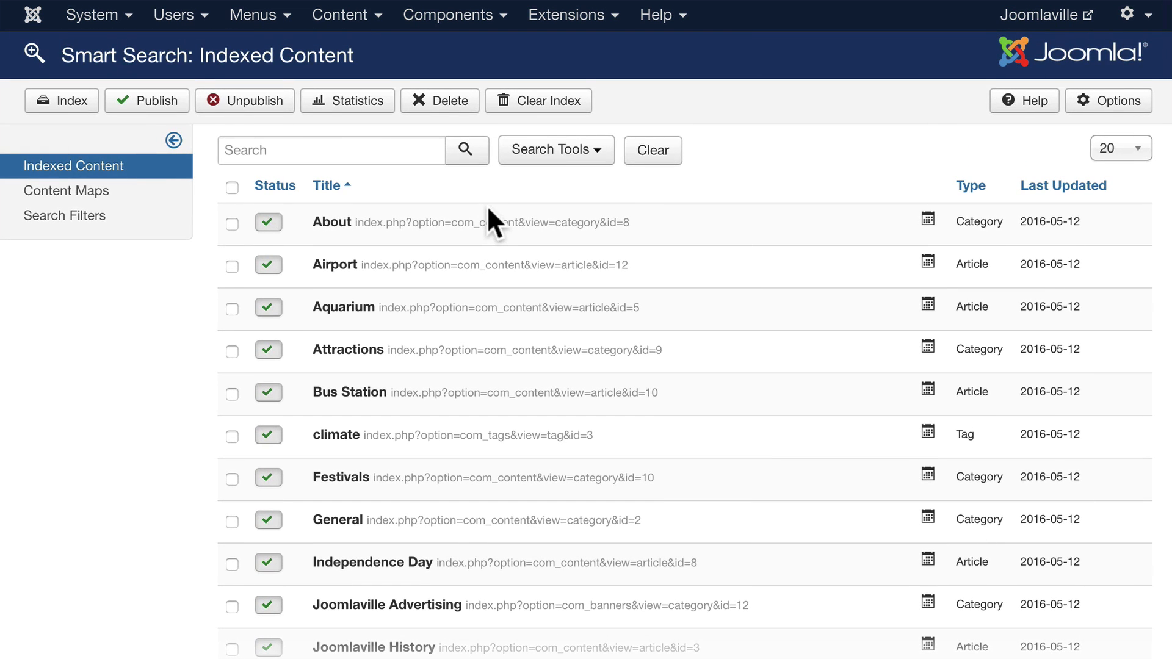
mouse_move(416, 372)
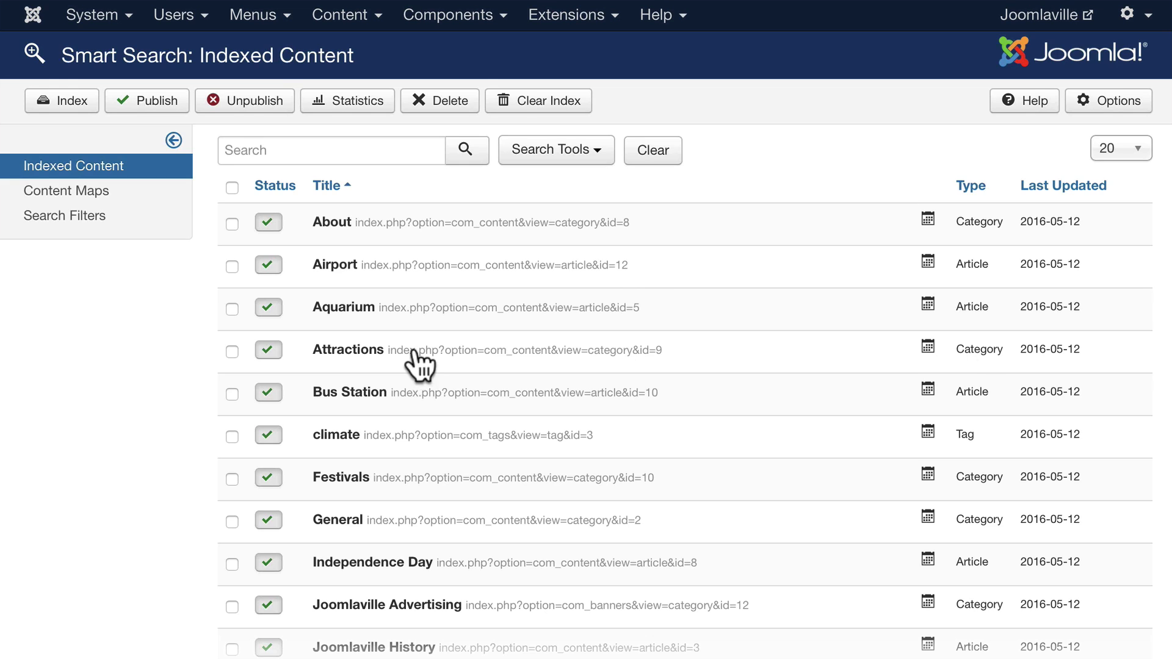
mouse_move(514, 330)
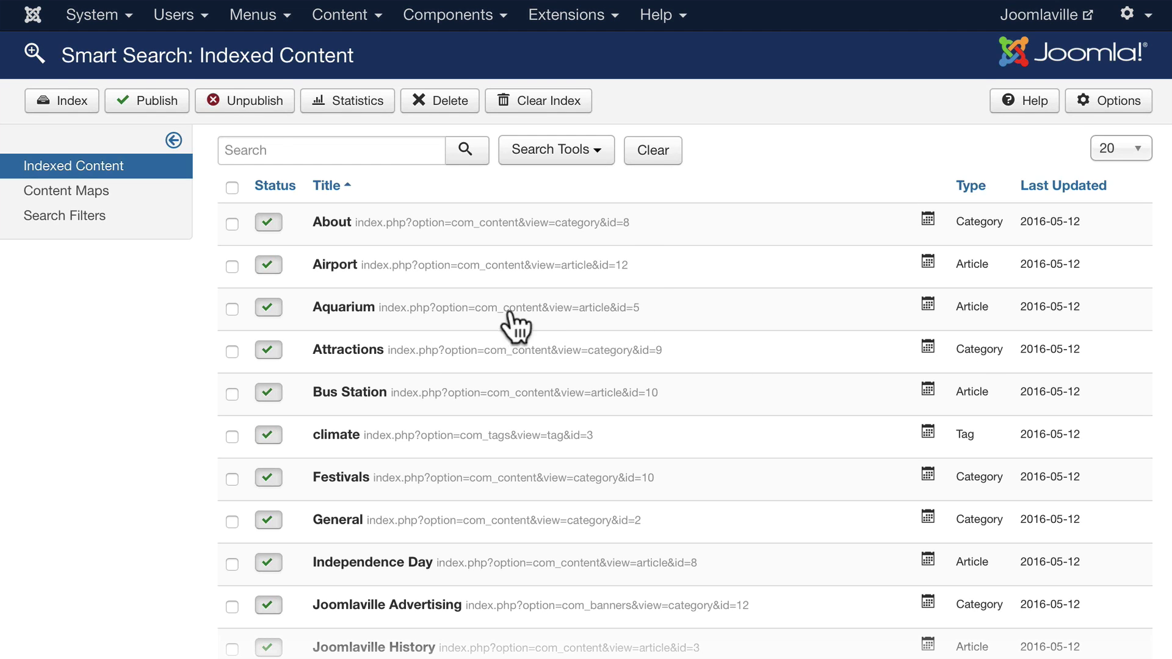
mouse_move(633, 324)
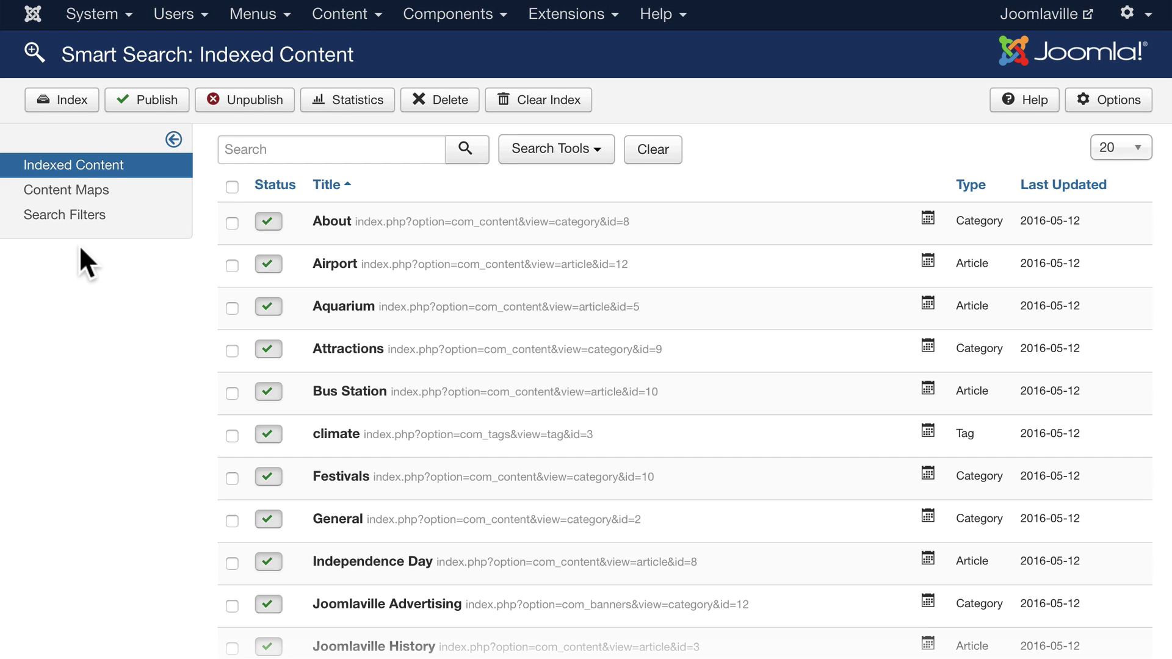
mouse_move(87, 273)
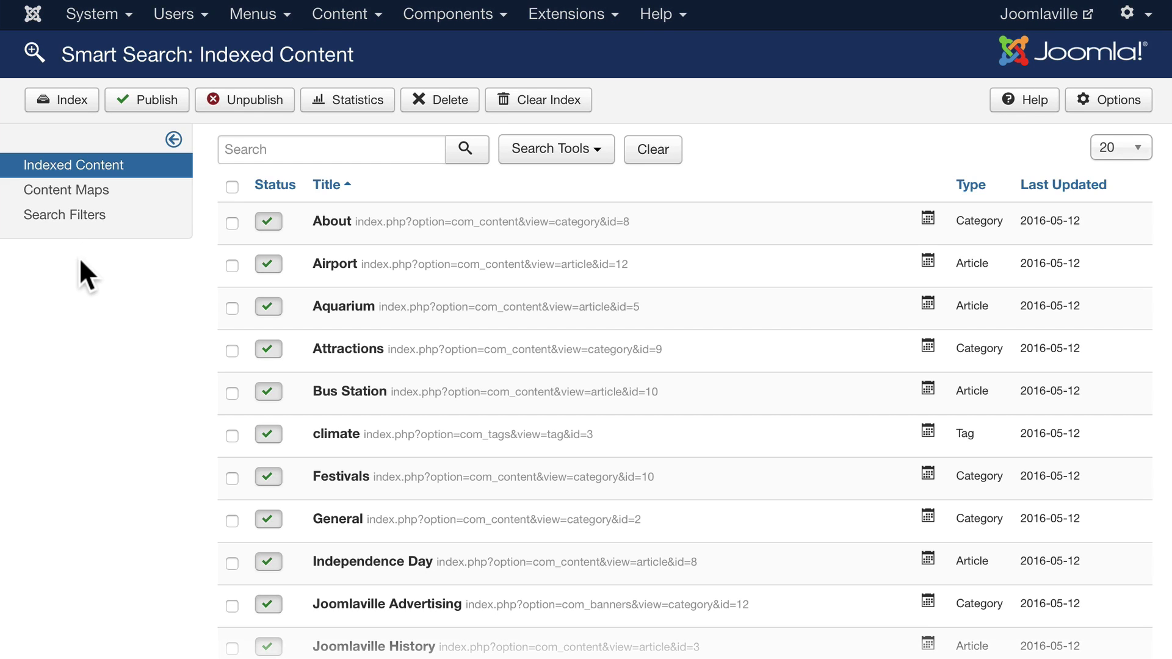
mouse_move(121, 337)
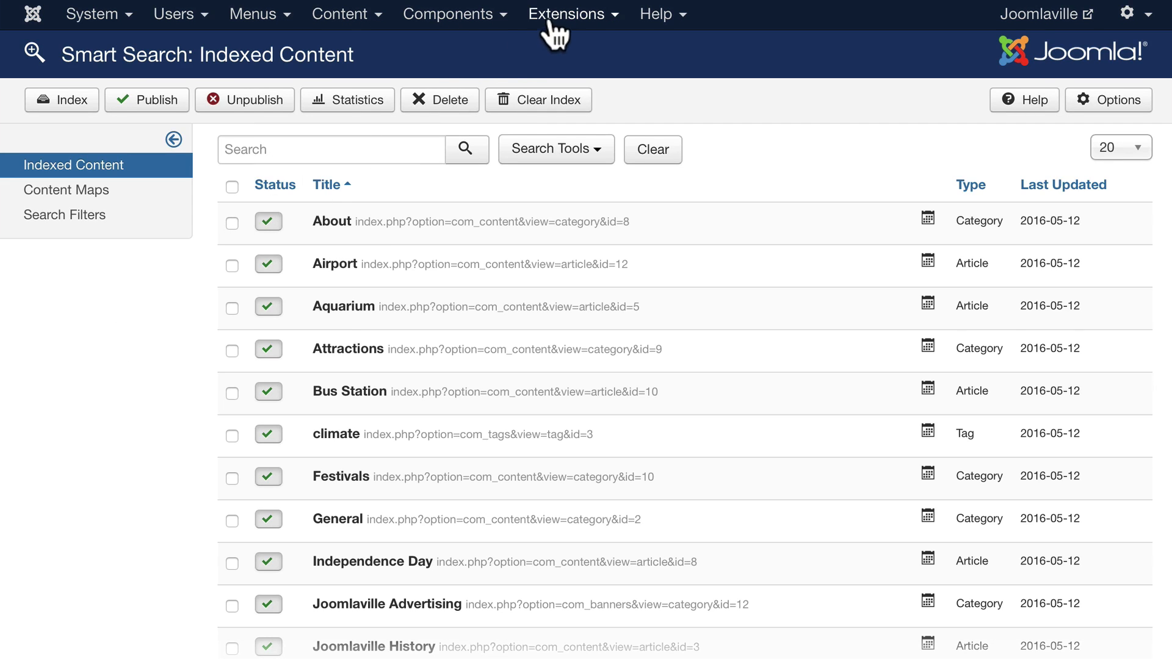
mouse_move(564, 24)
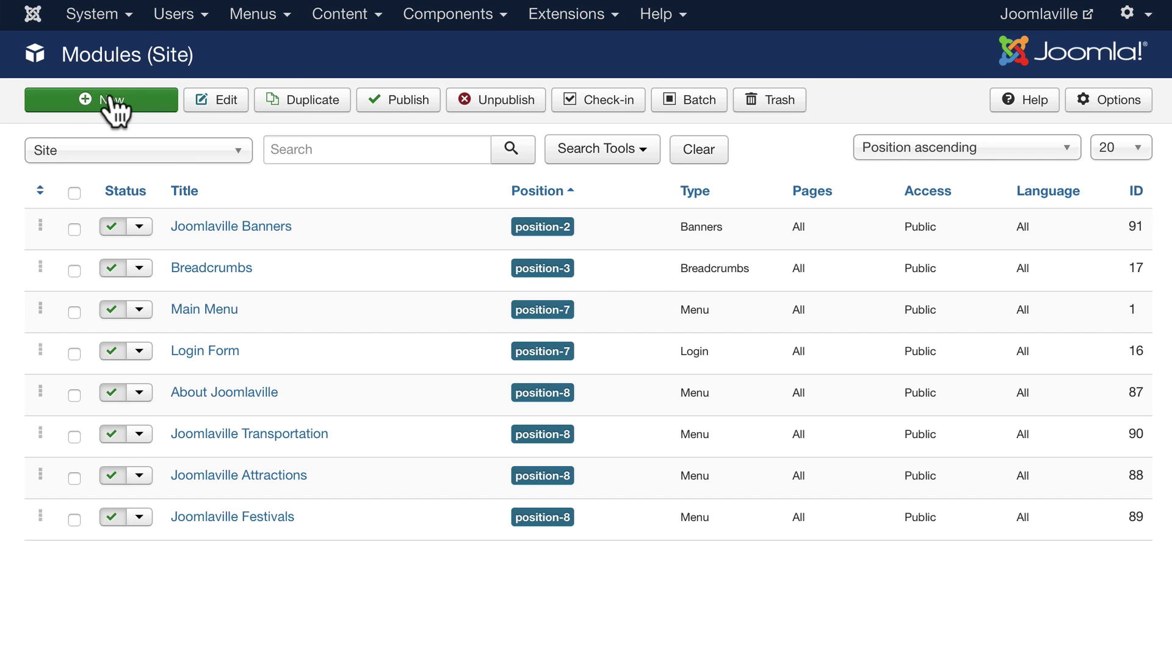
Create a new site module of type Smart Search
left_click(99, 101)
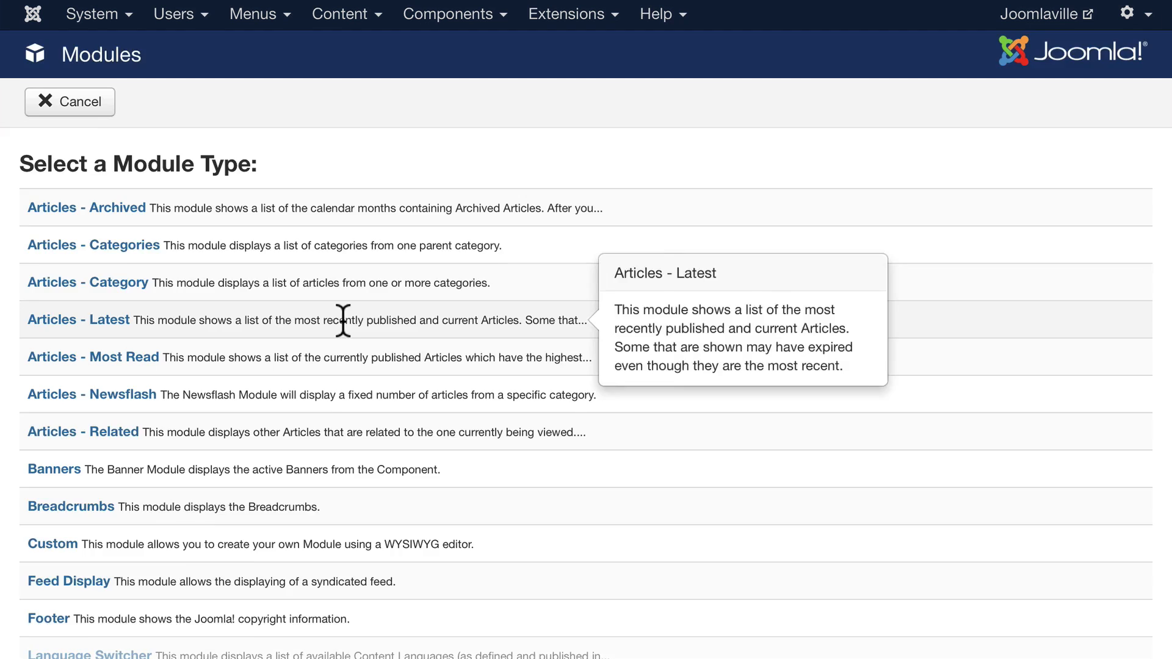
scroll("down", 3)
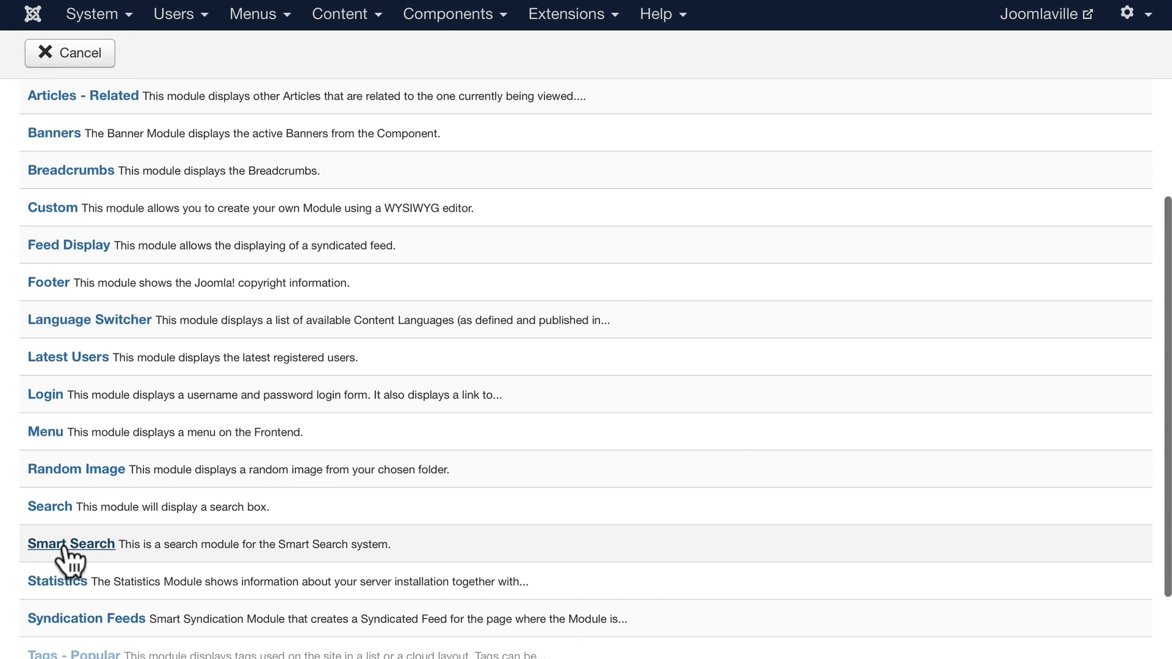
left_click(71, 544)
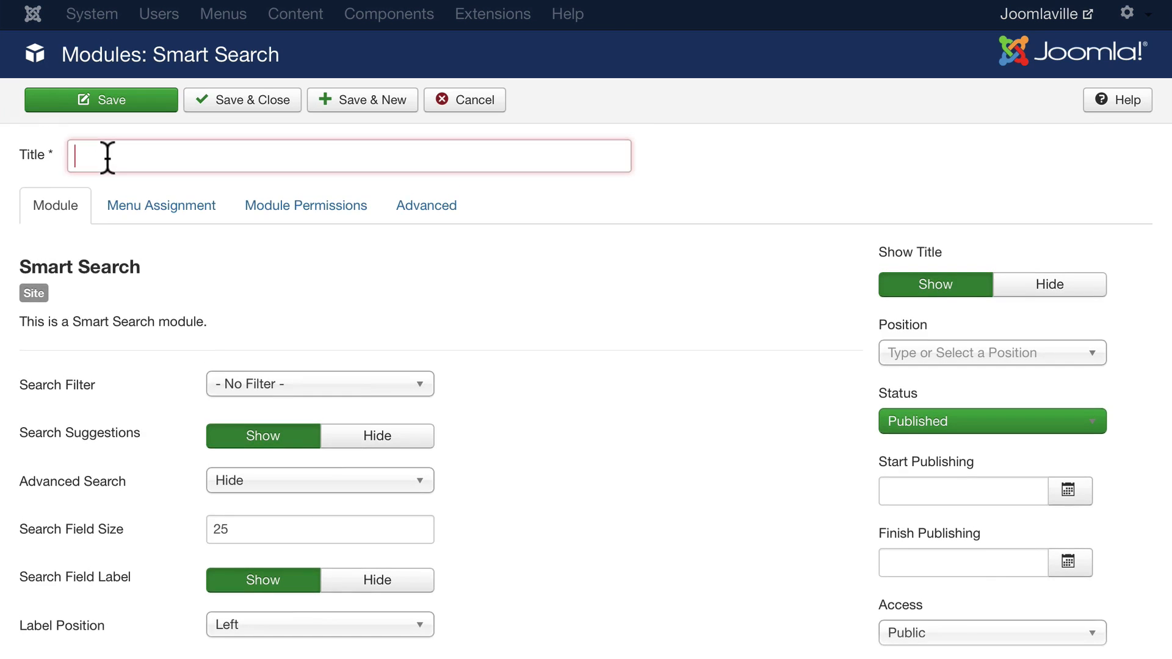
Title the module 'Search', assign it to Left position-8, and save it
type("Search")
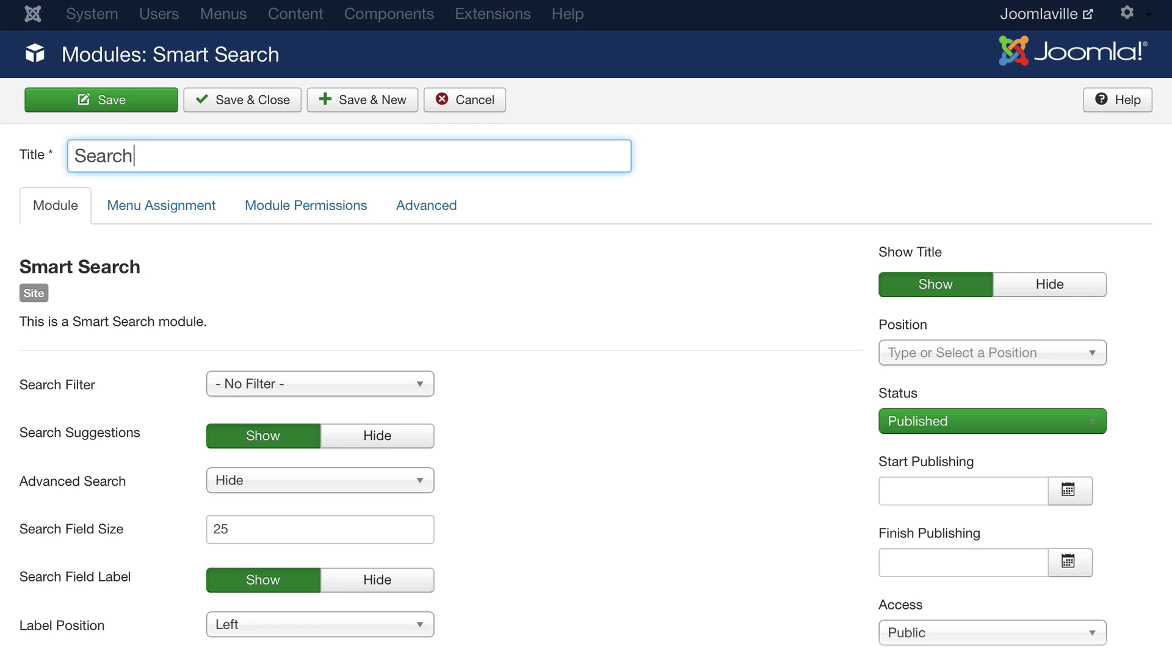
left_click(991, 352)
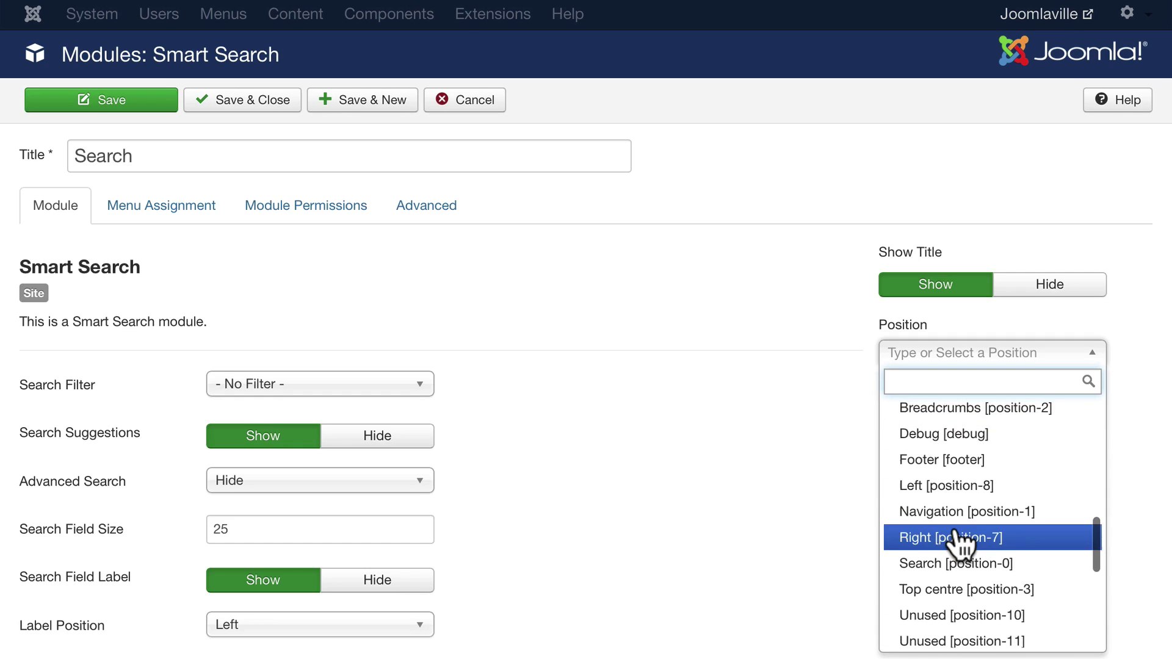
left_click(946, 485)
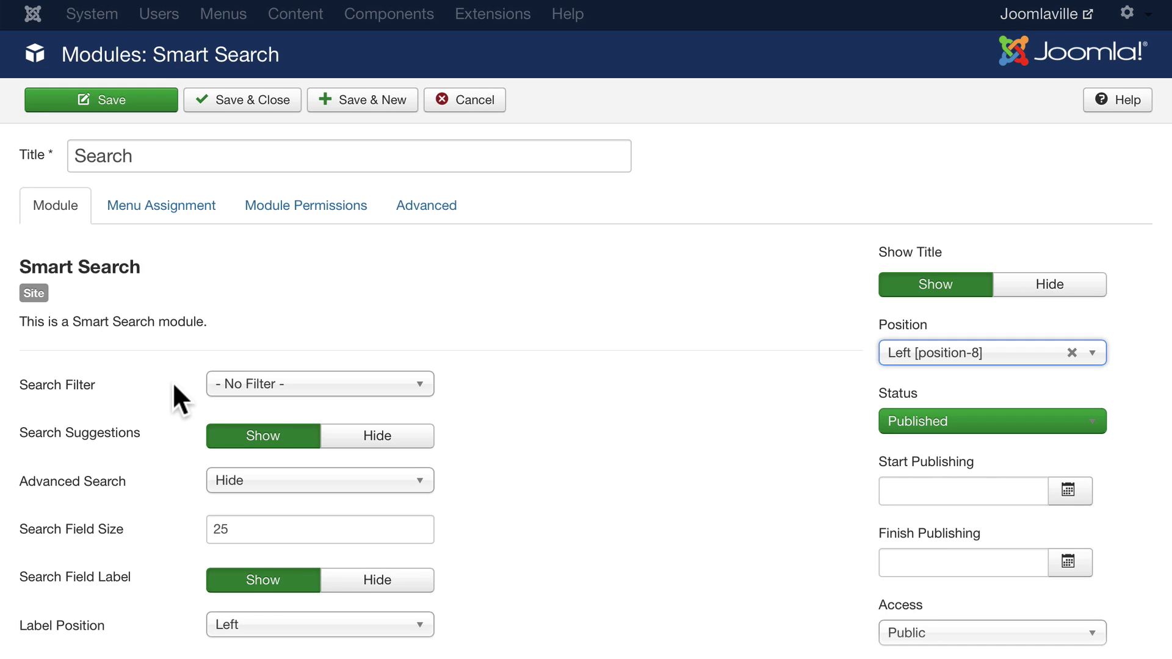
scroll("down", 3)
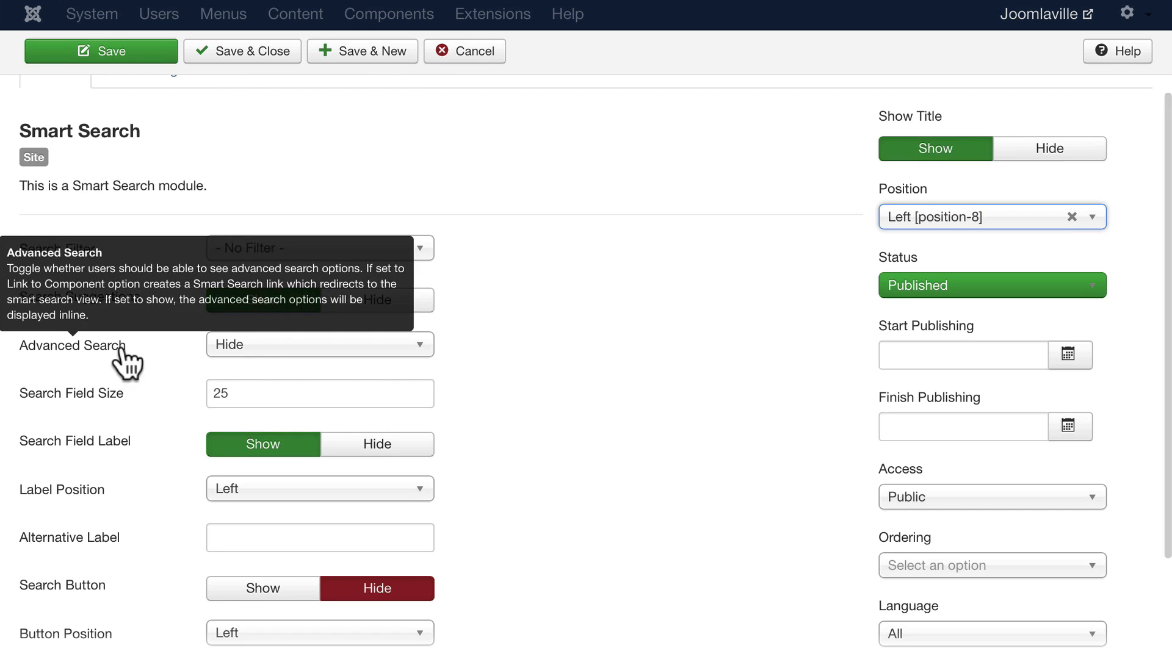
mouse_move(309, 359)
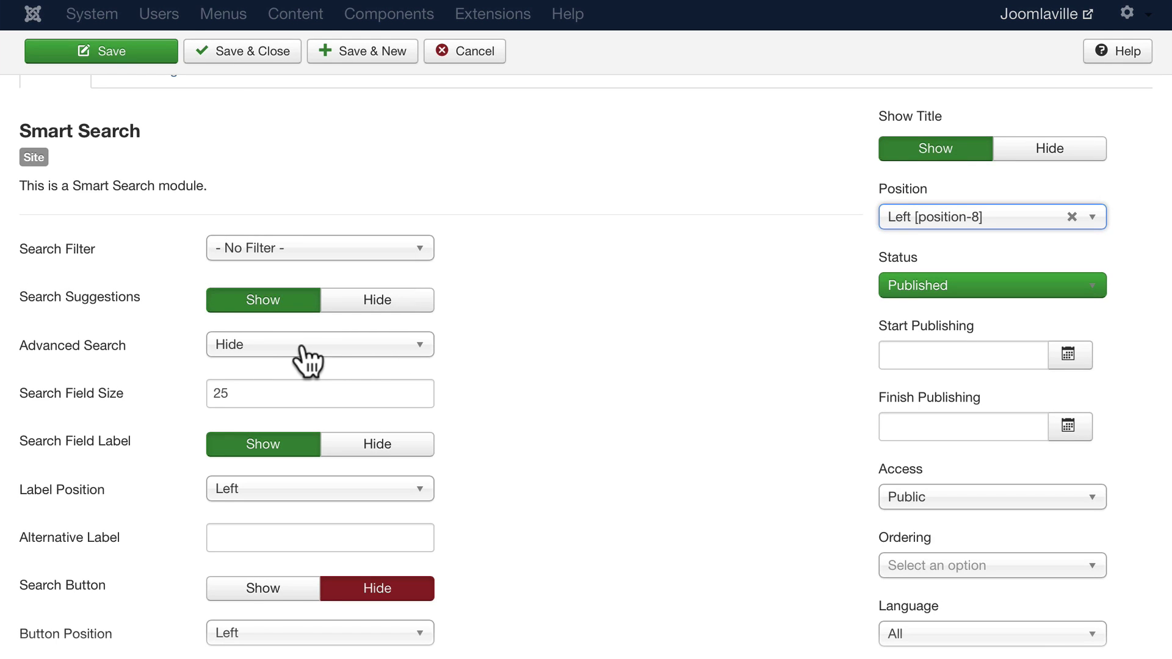
mouse_move(158, 398)
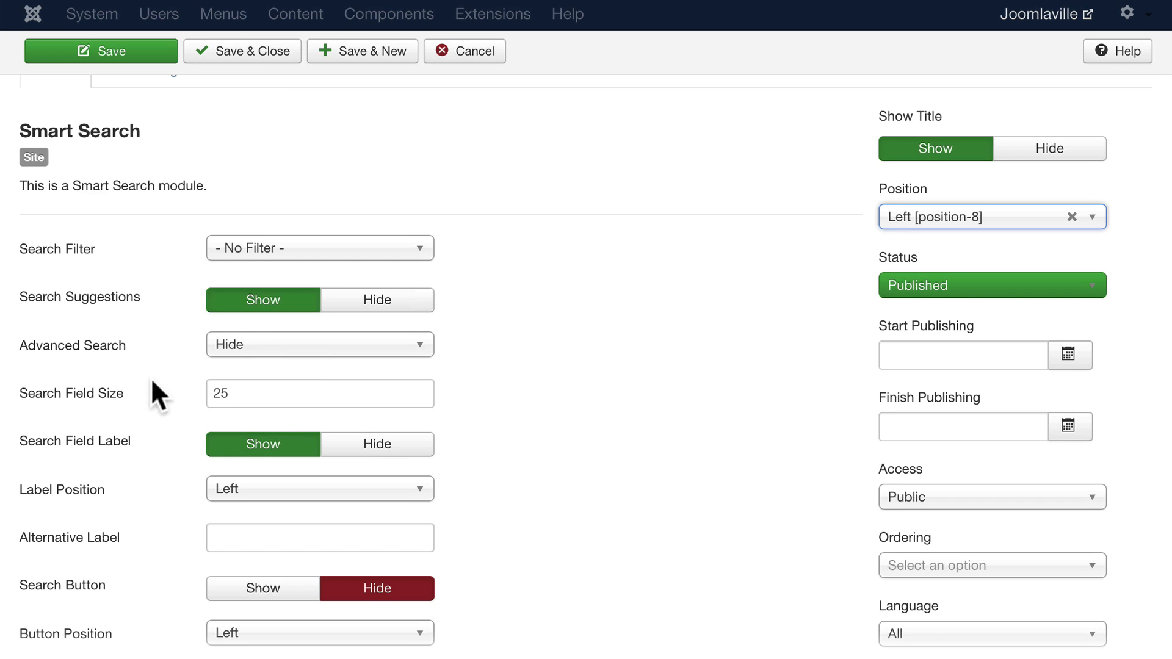
scroll("down", 3)
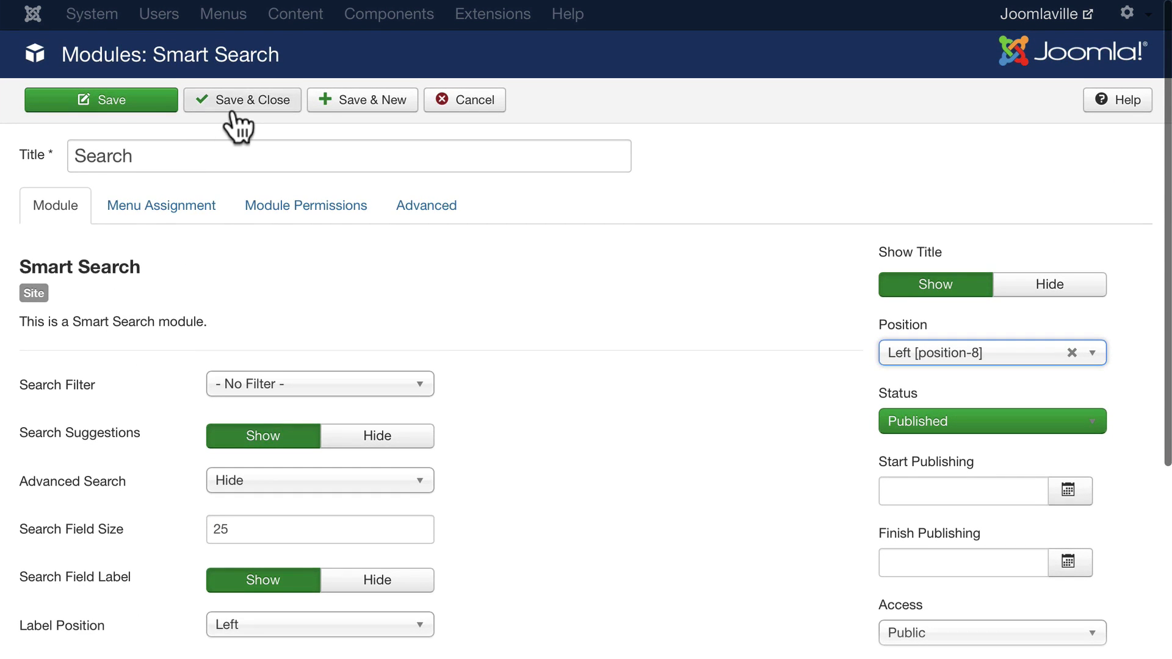
left_click(242, 99)
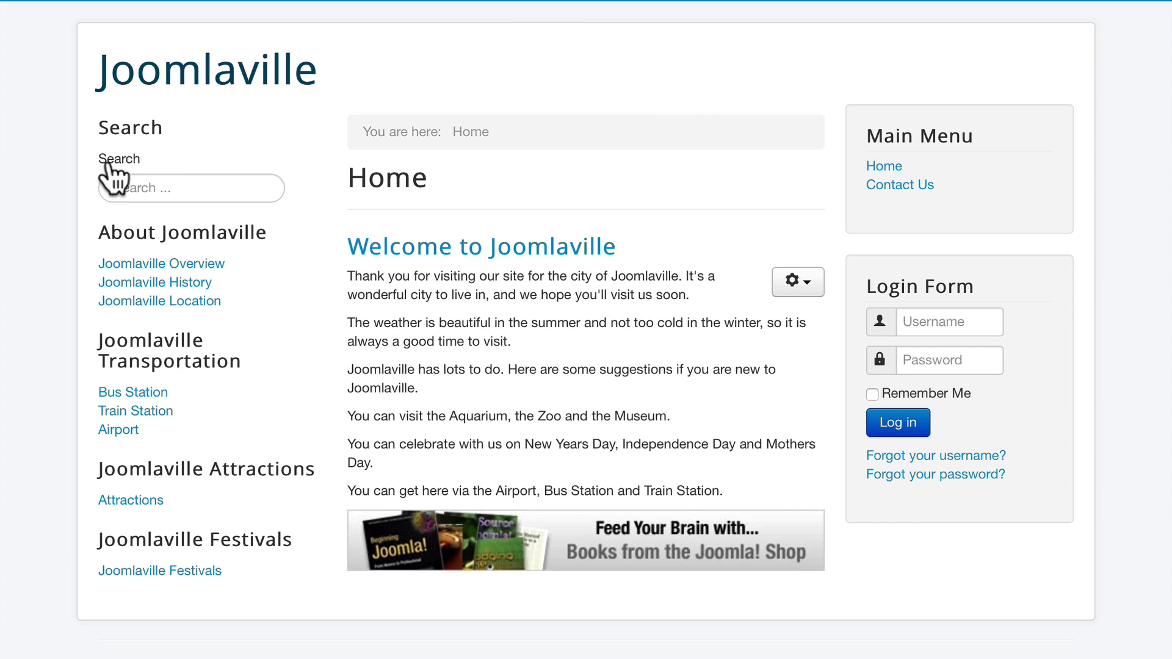
Search the Joomlaville frontend for 'summer' using the new Search box
left_click(191, 188)
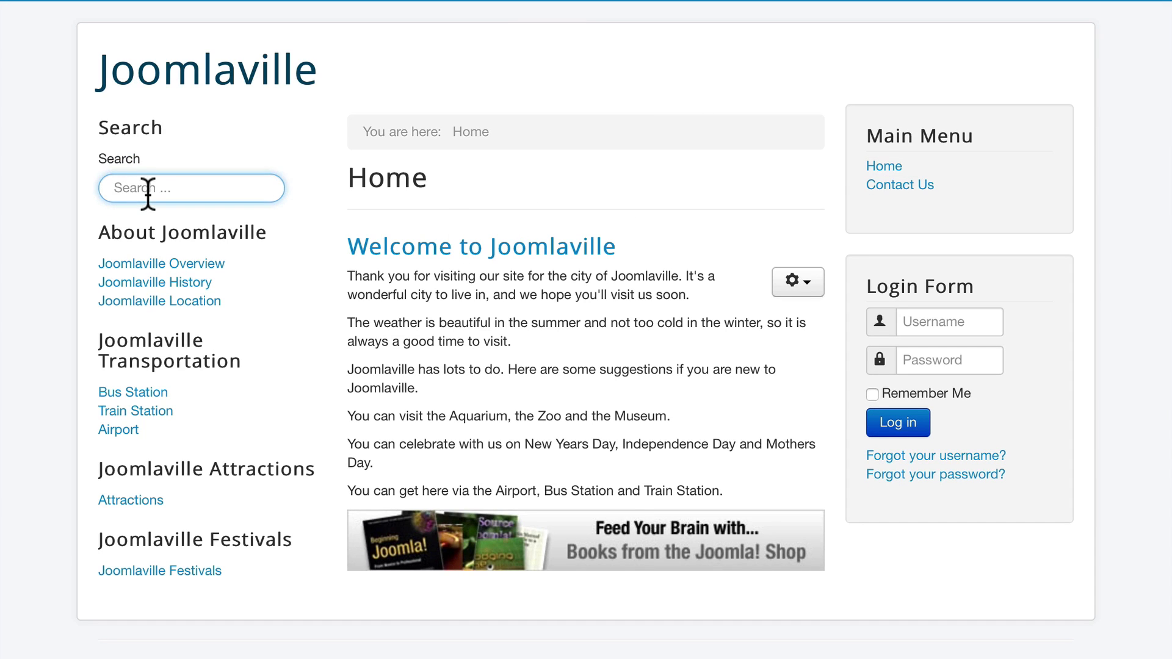
type("summer")
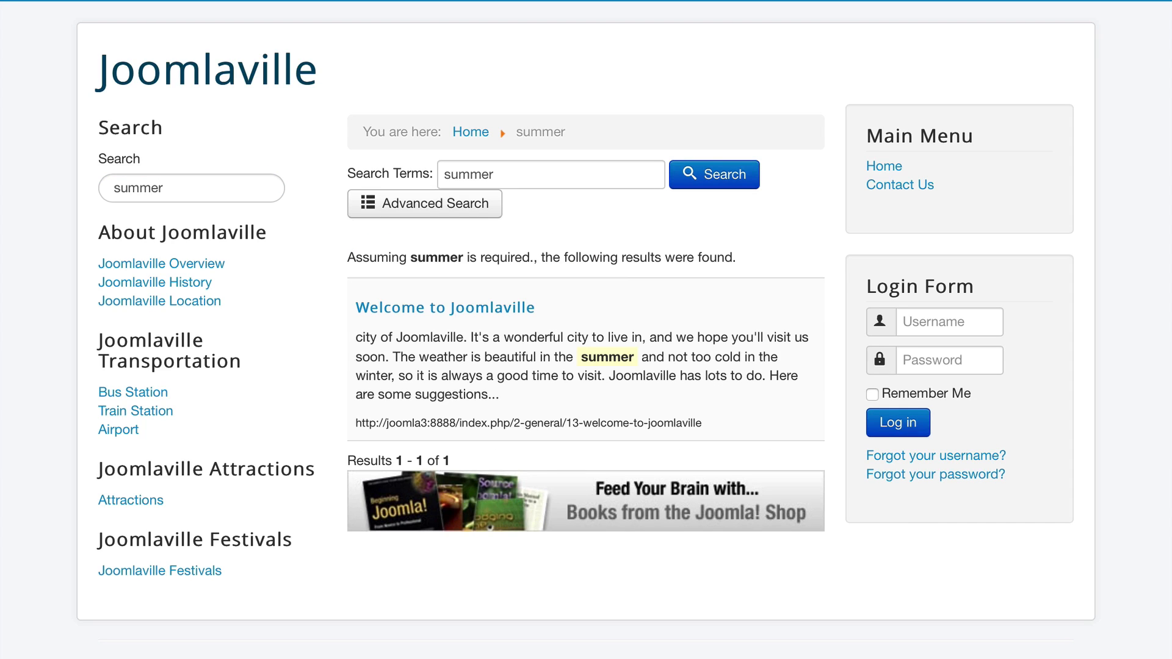
mouse_move(558, 357)
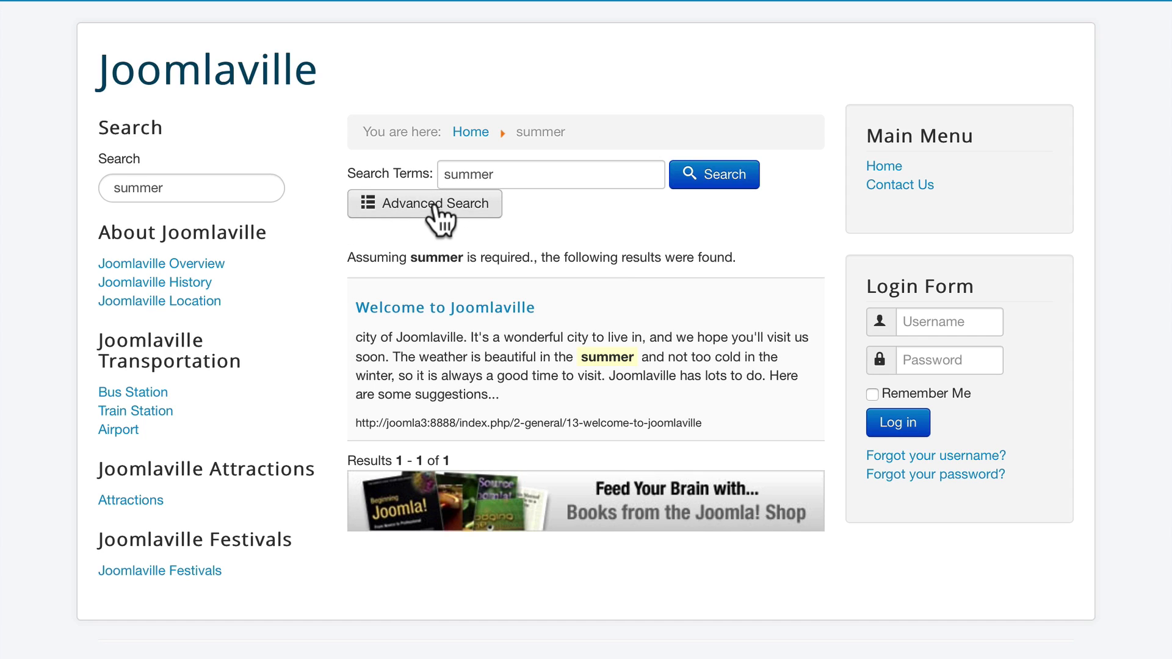
Expand Advanced Search on the 'summer' results page to view tips and filters
left_click(424, 204)
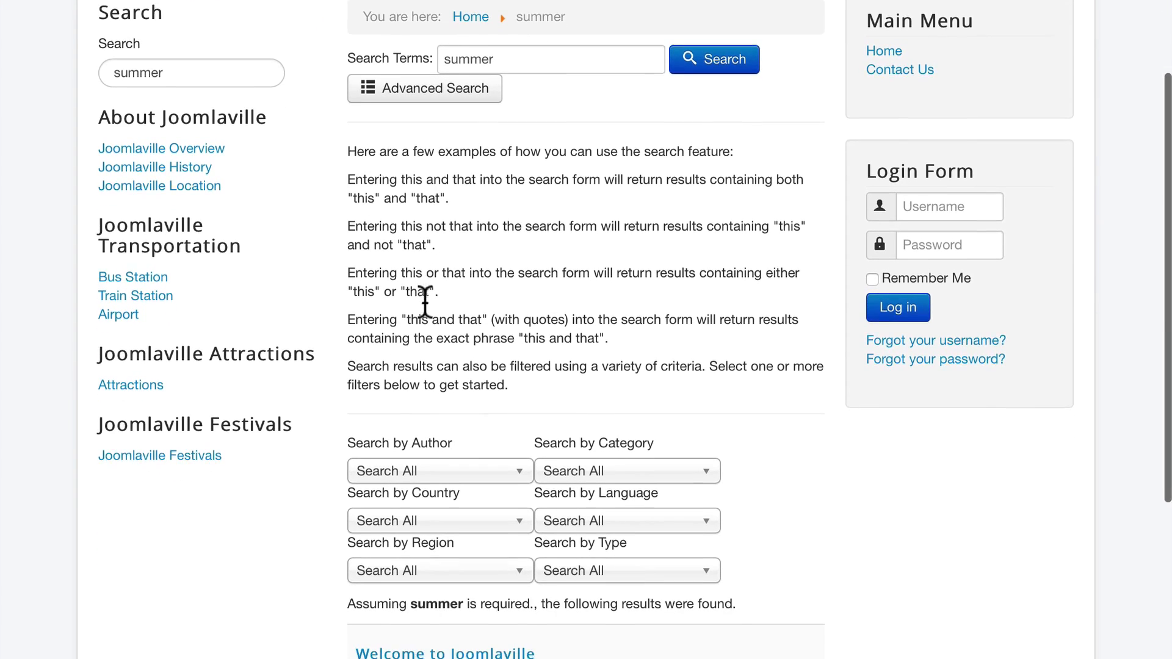
scroll("down", 3)
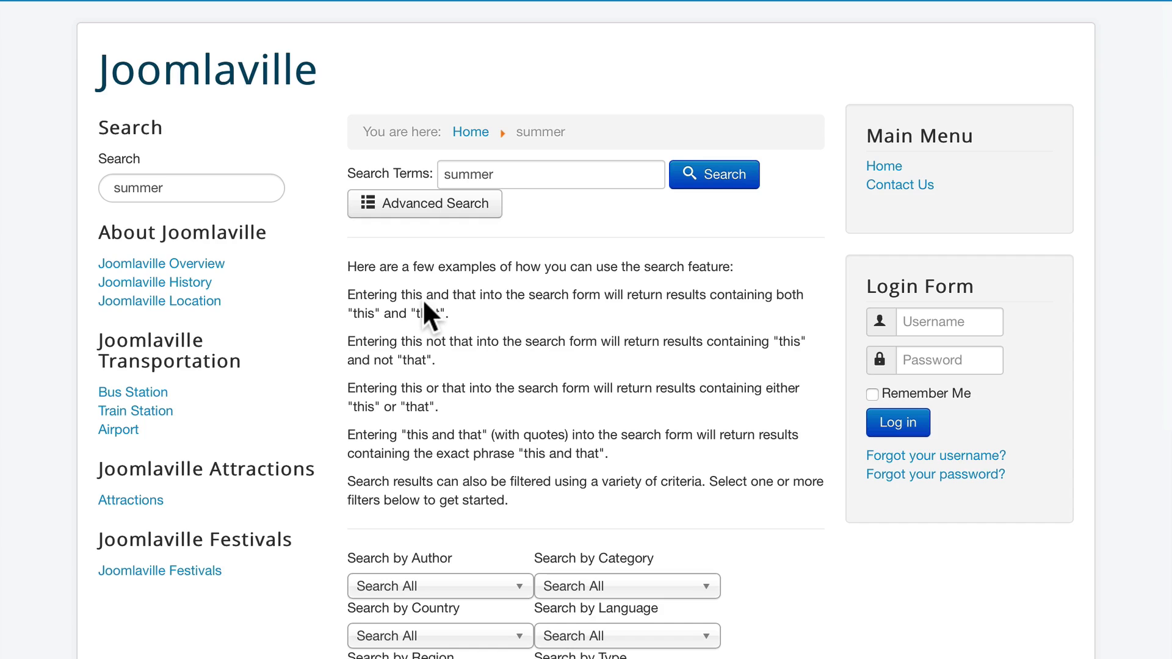
mouse_move(237, 89)
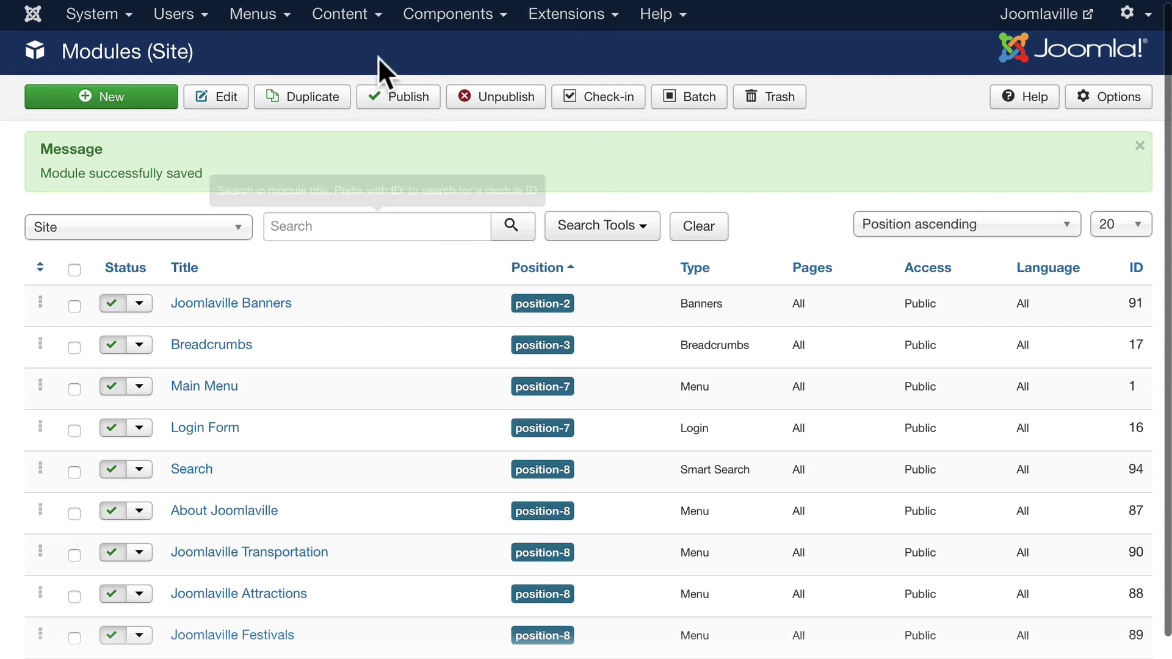
Open the Smart Search component's Search Filters page via Content Maps
left_click(448, 14)
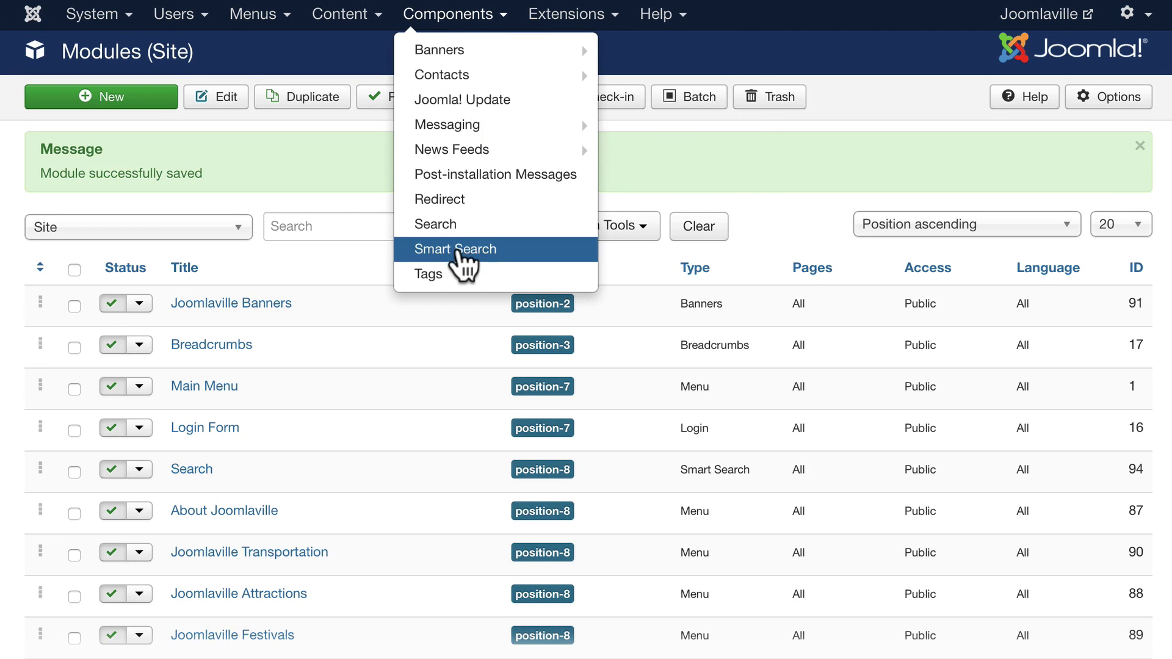
left_click(455, 249)
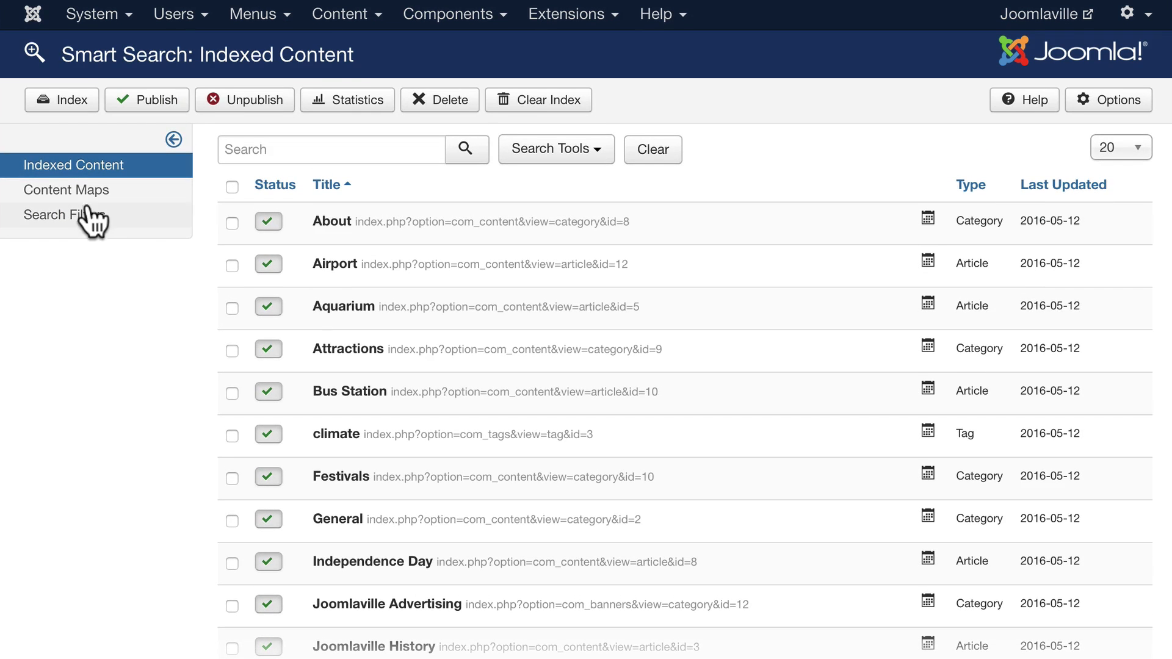
left_click(66, 190)
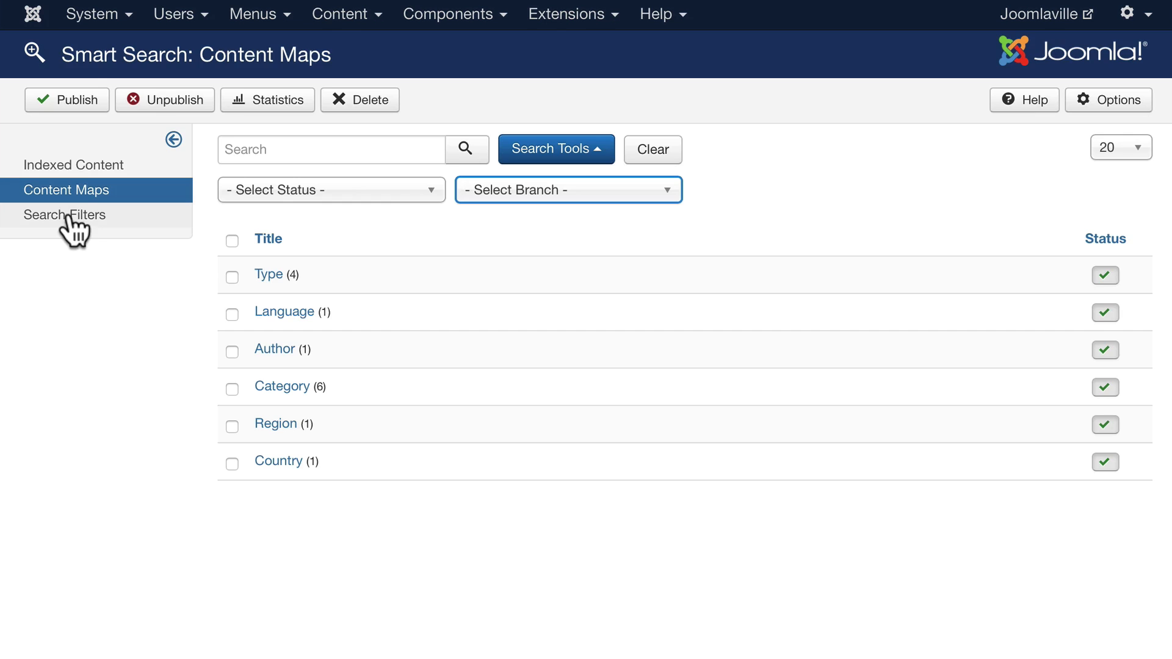
left_click(64, 215)
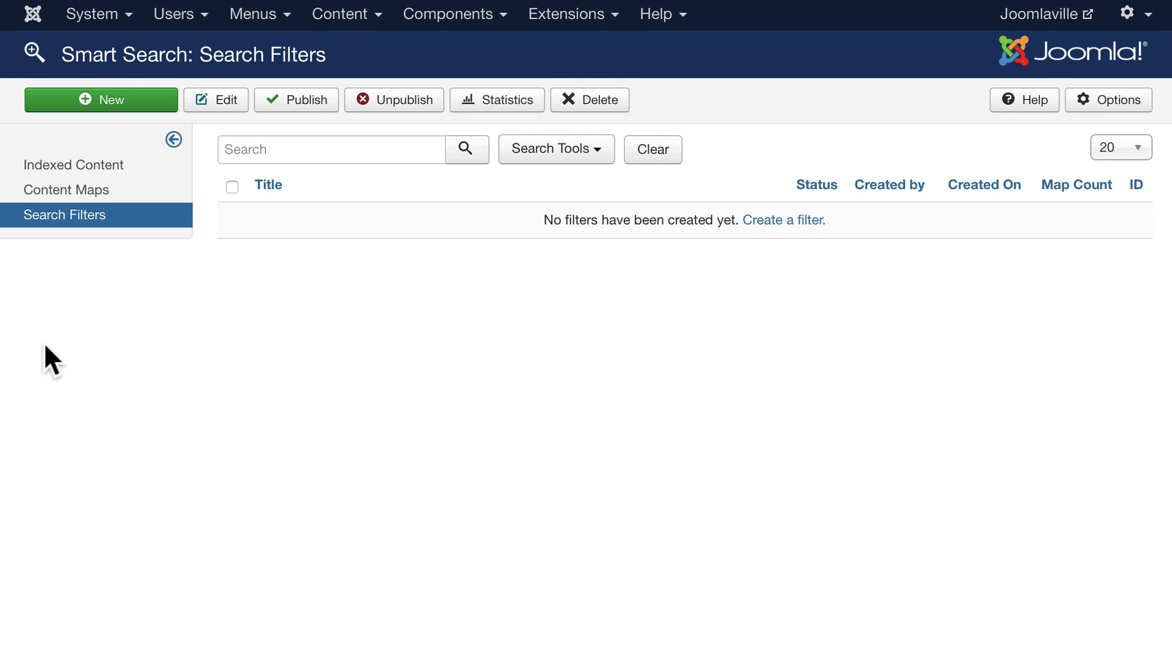
mouse_move(113, 107)
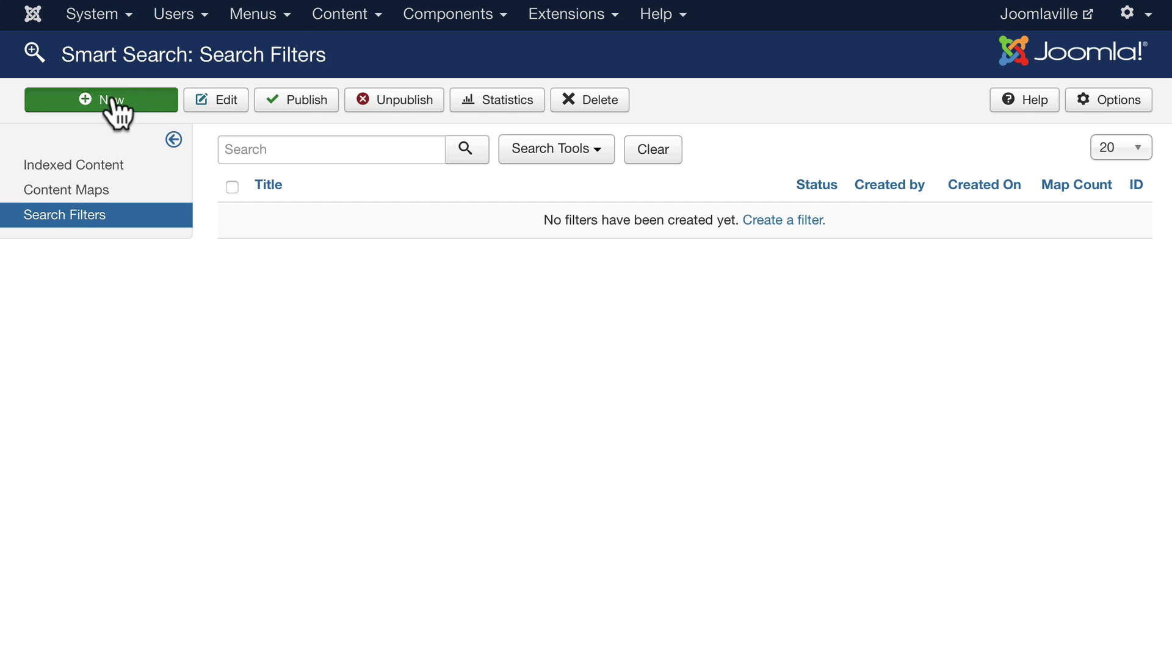
Start a new filter titled '2016 Attractions' and tick the Attractions category
left_click(101, 100)
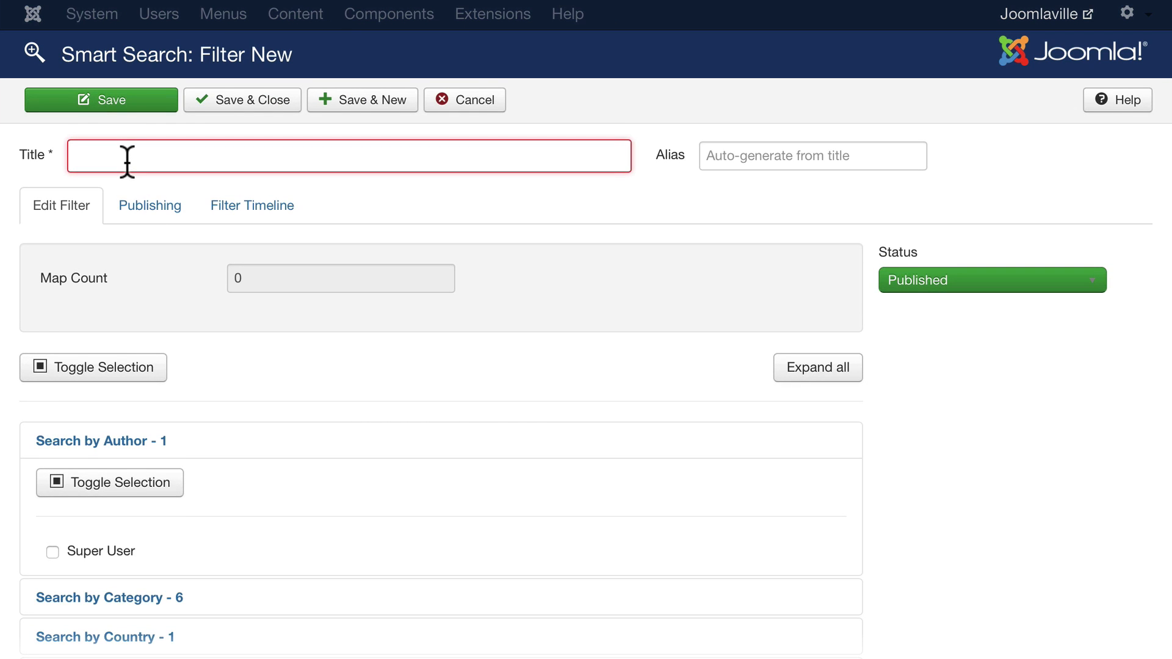
type("2016 At")
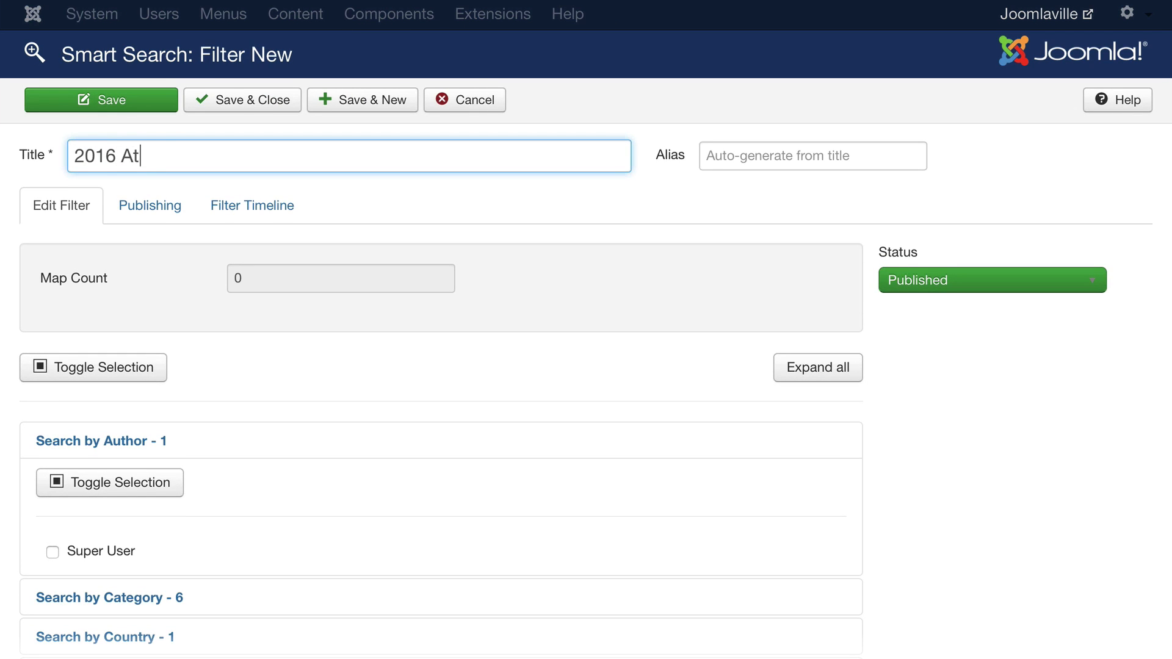
type("traction")
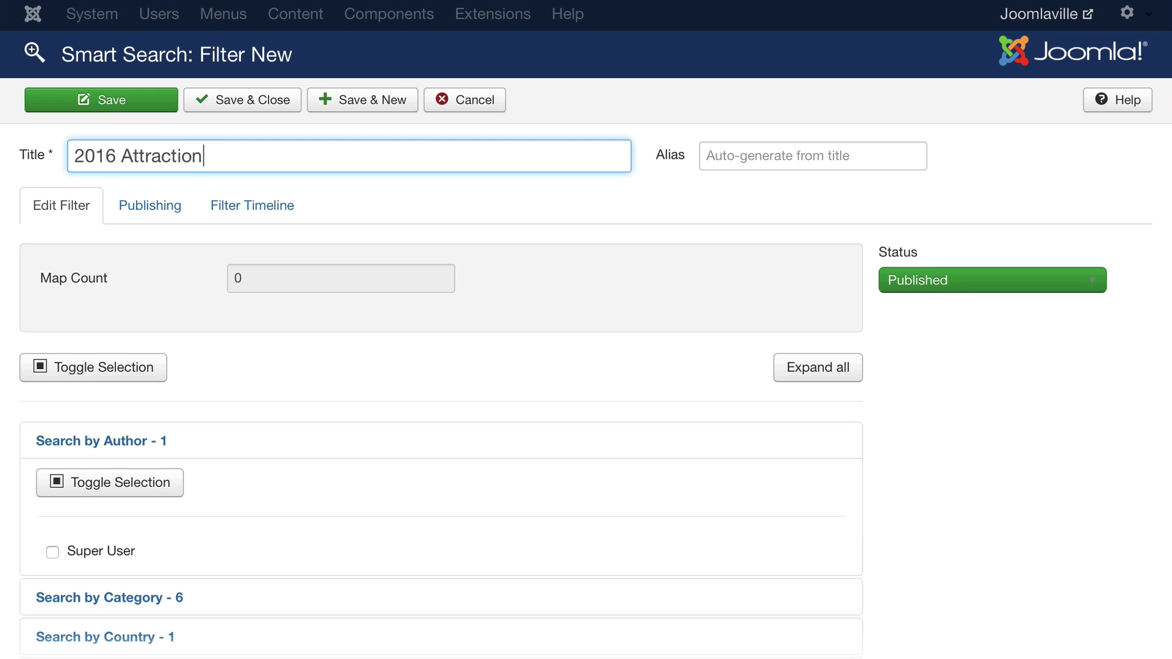
type("s")
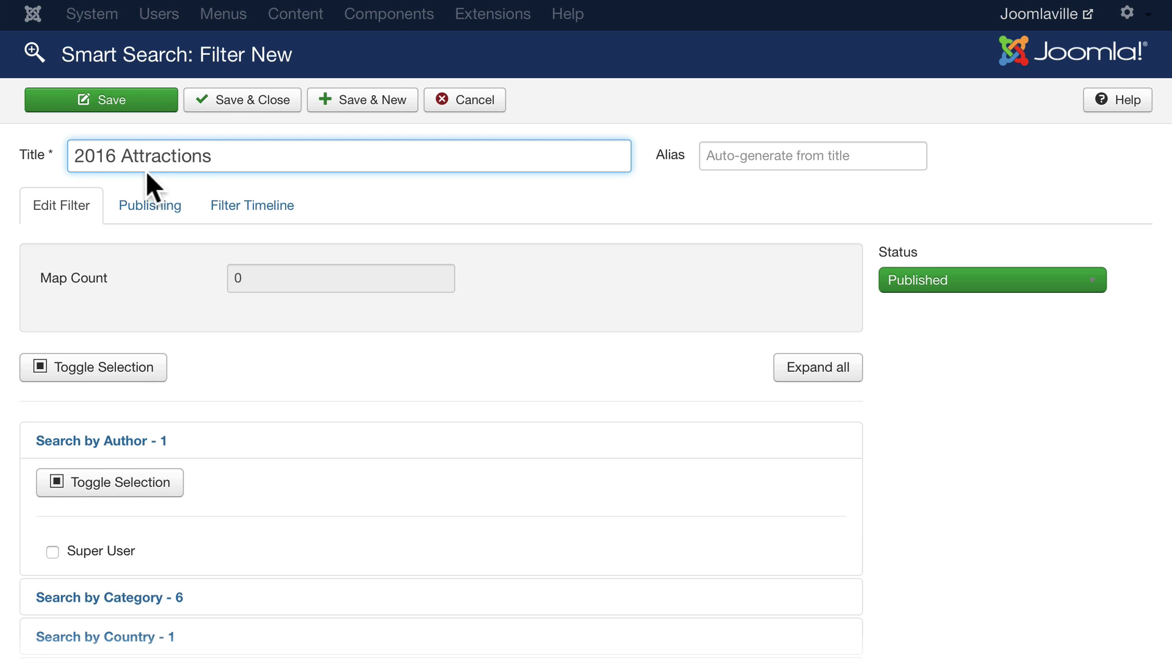
mouse_move(195, 169)
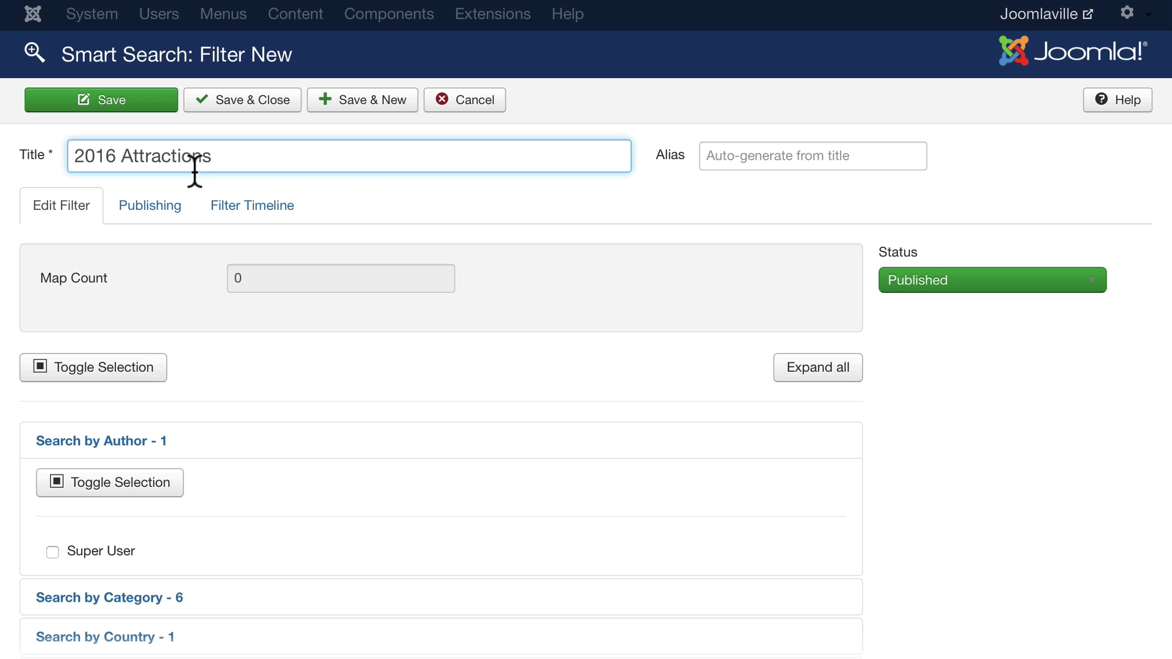
scroll("down", 3)
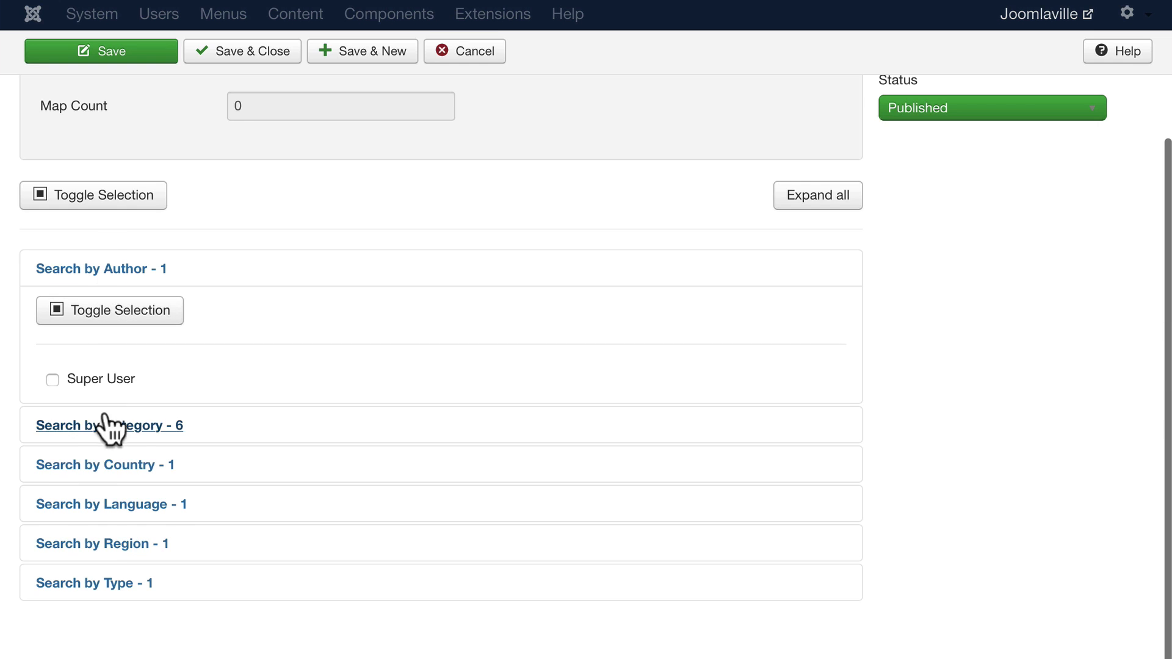
mouse_move(59, 391)
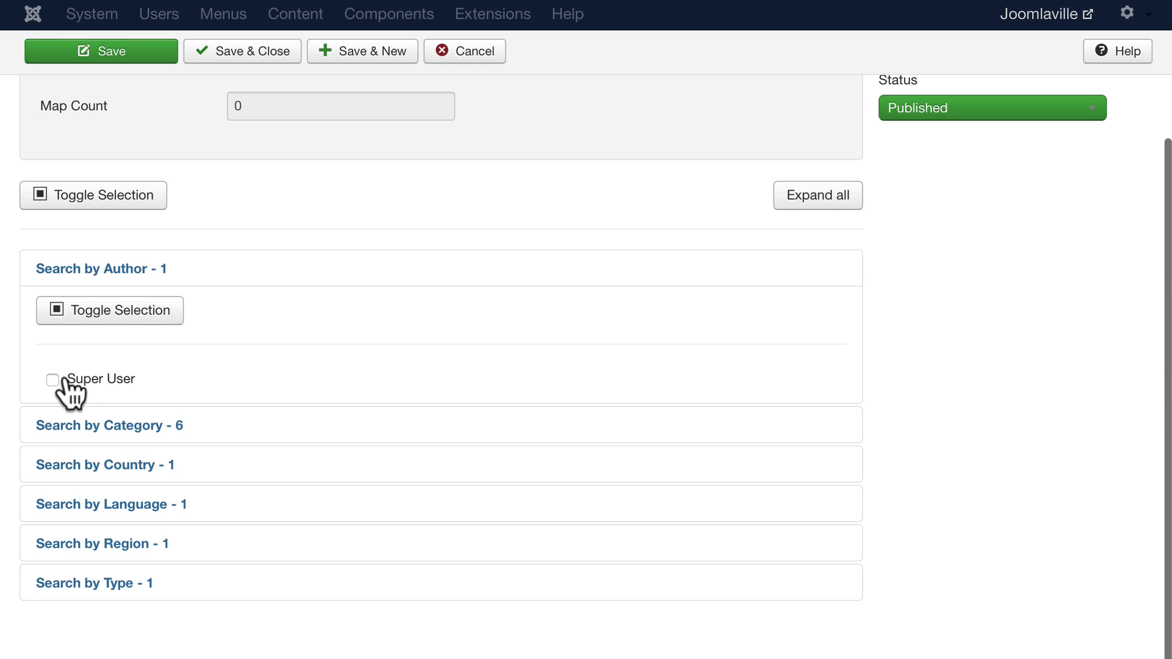
mouse_move(61, 402)
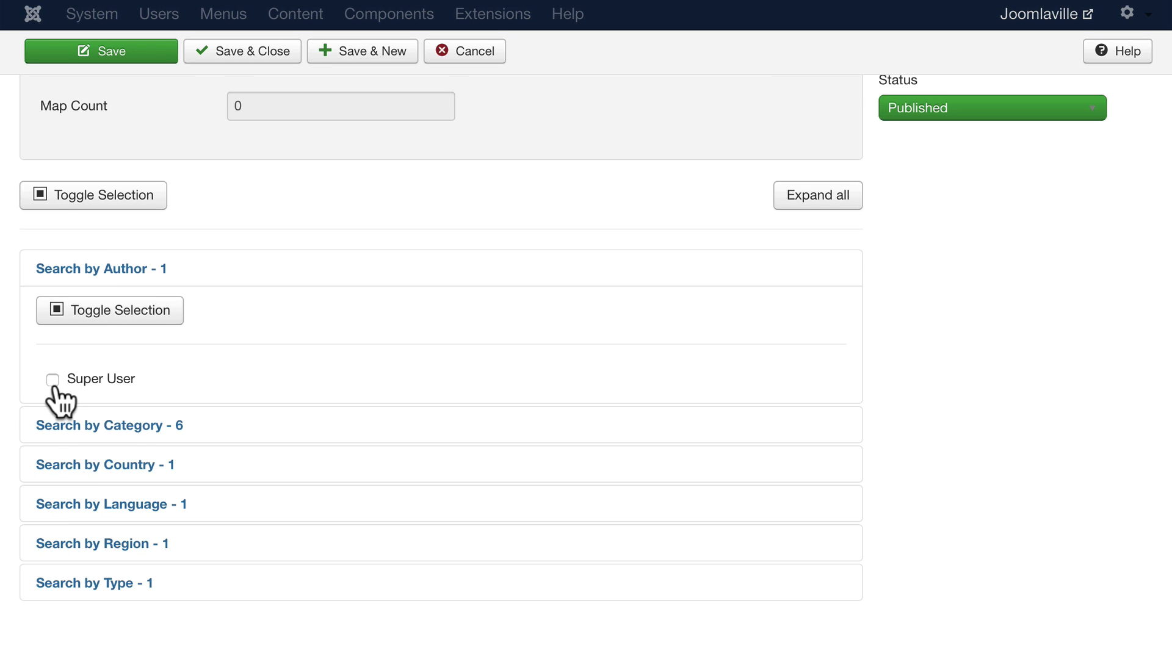
mouse_move(88, 439)
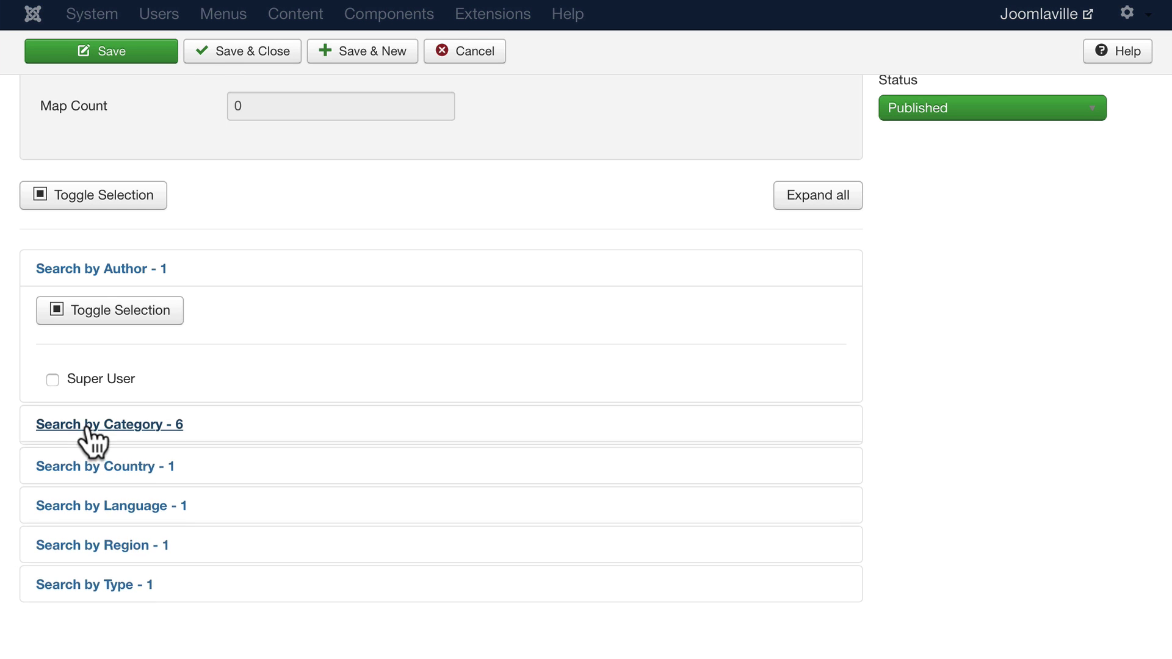
left_click(110, 425)
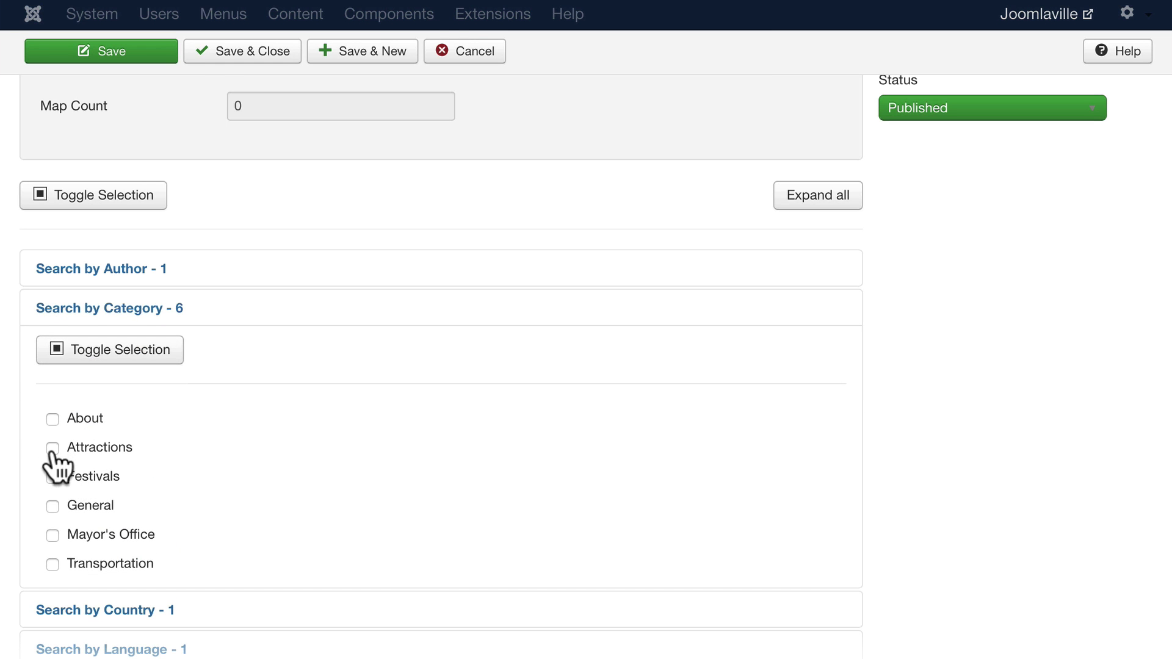
left_click(51, 447)
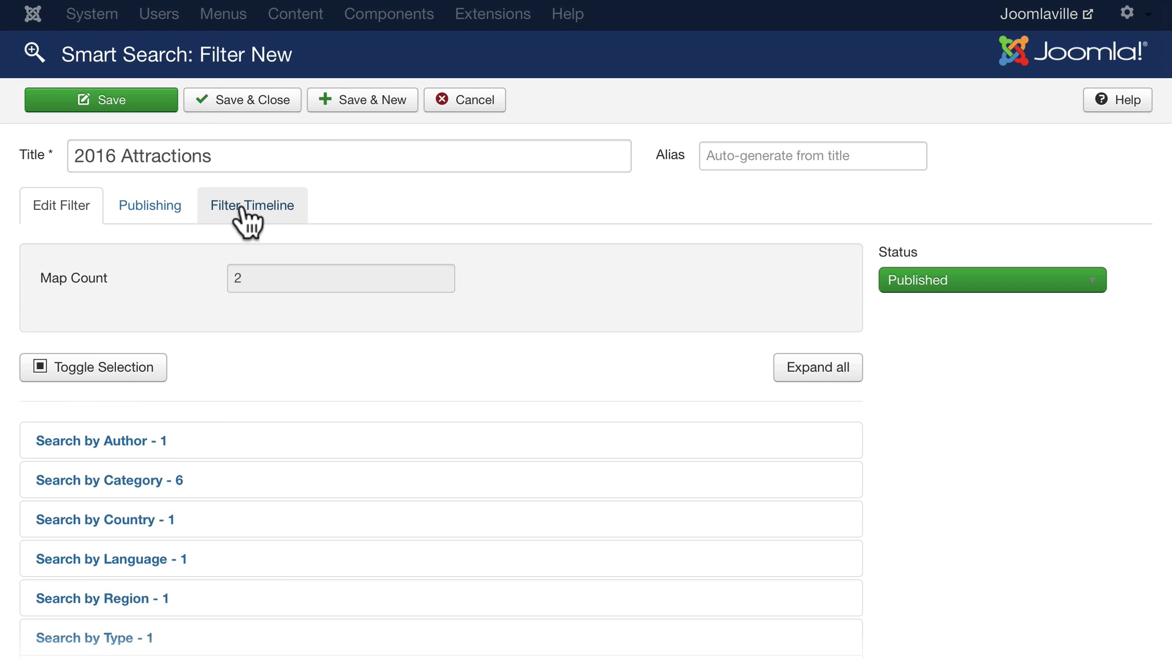
Set the filter timeline to Before 2017-01-01 and save the filter
left_click(252, 205)
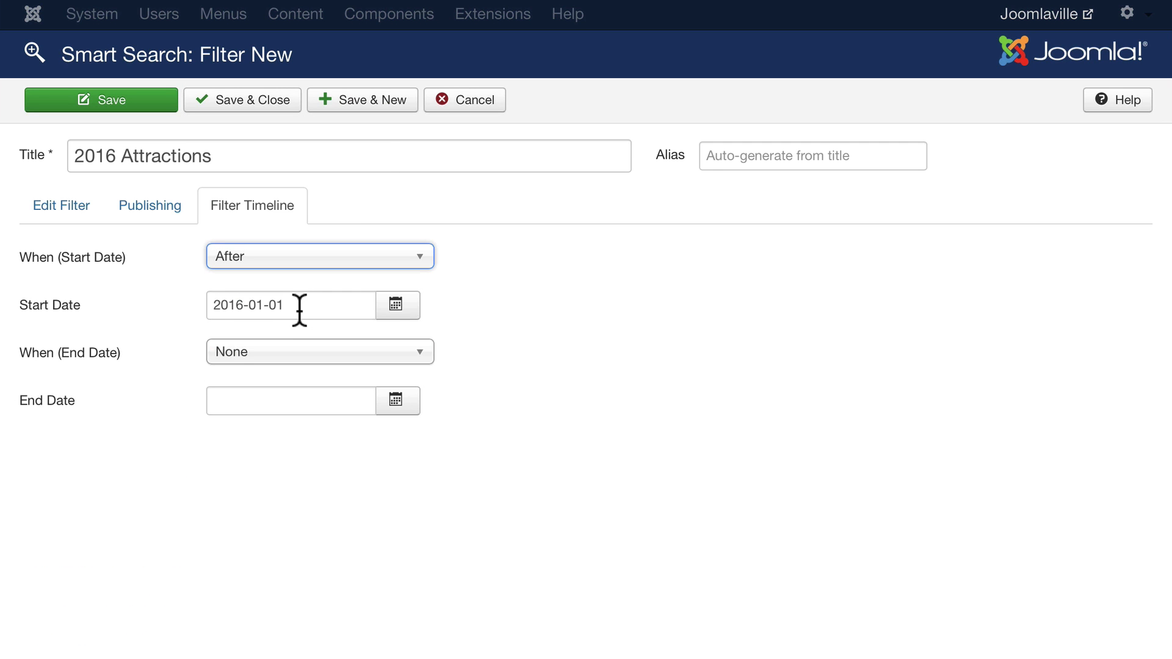
left_click(320, 352)
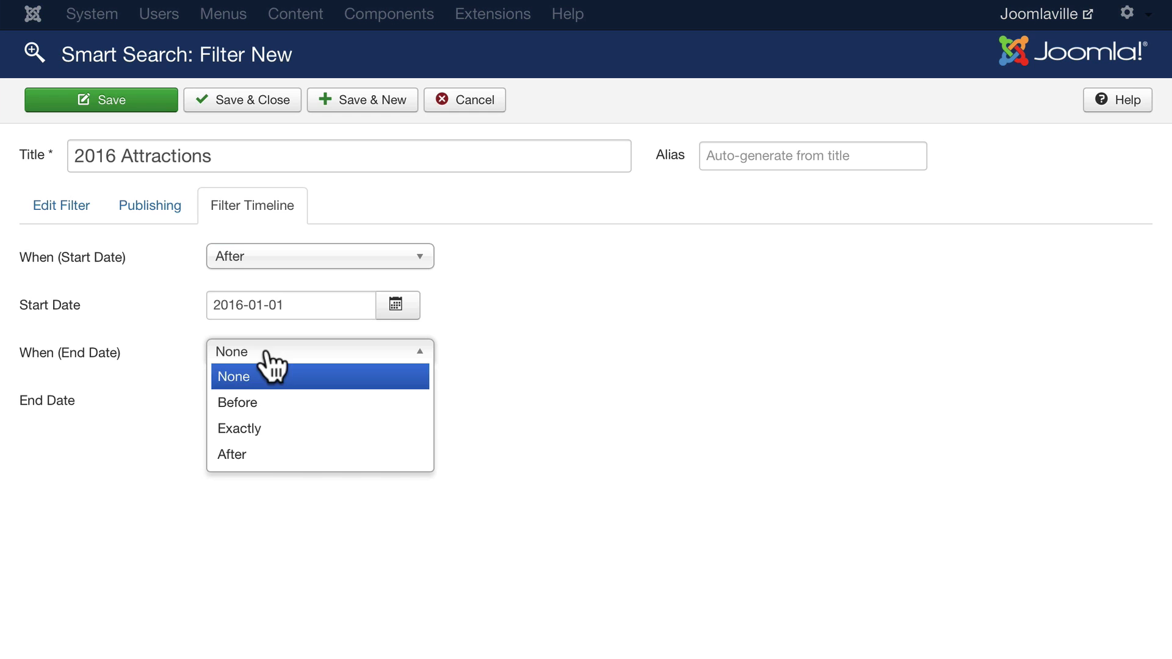
left_click(237, 403)
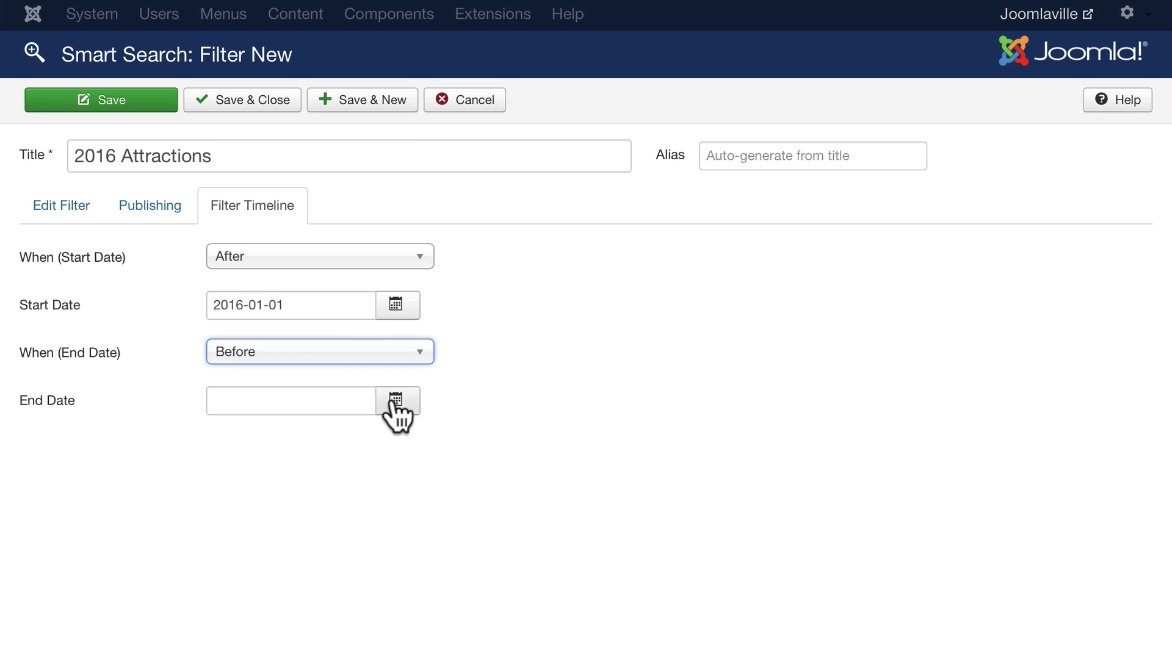
type("2017-01-01")
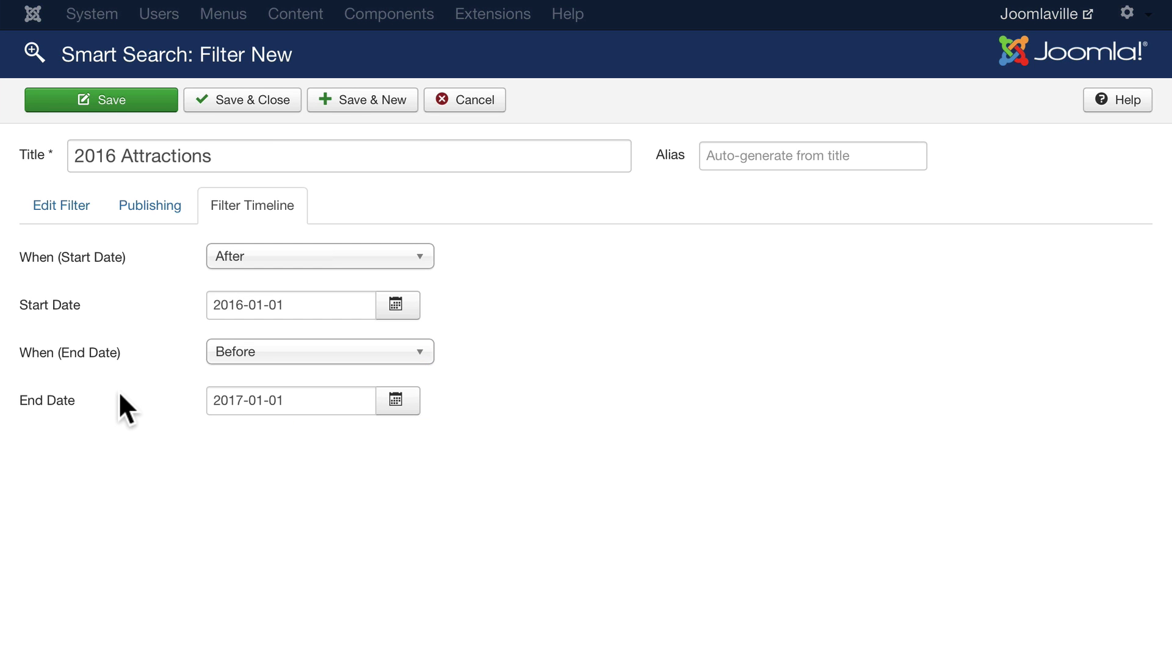
mouse_move(199, 442)
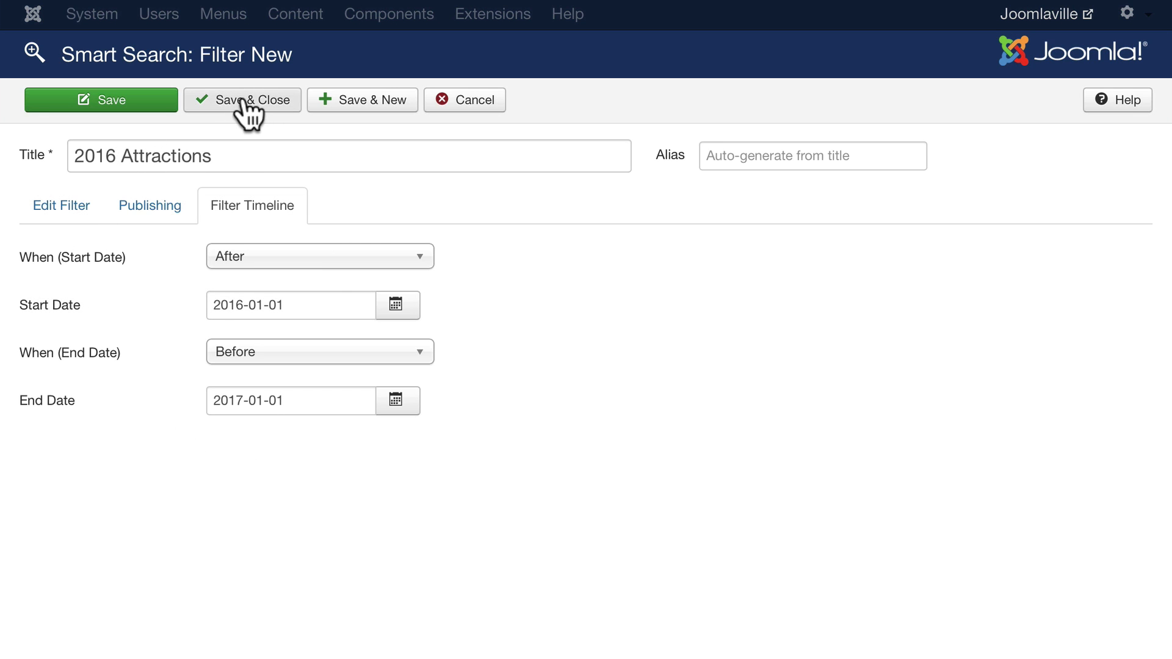
left_click(243, 99)
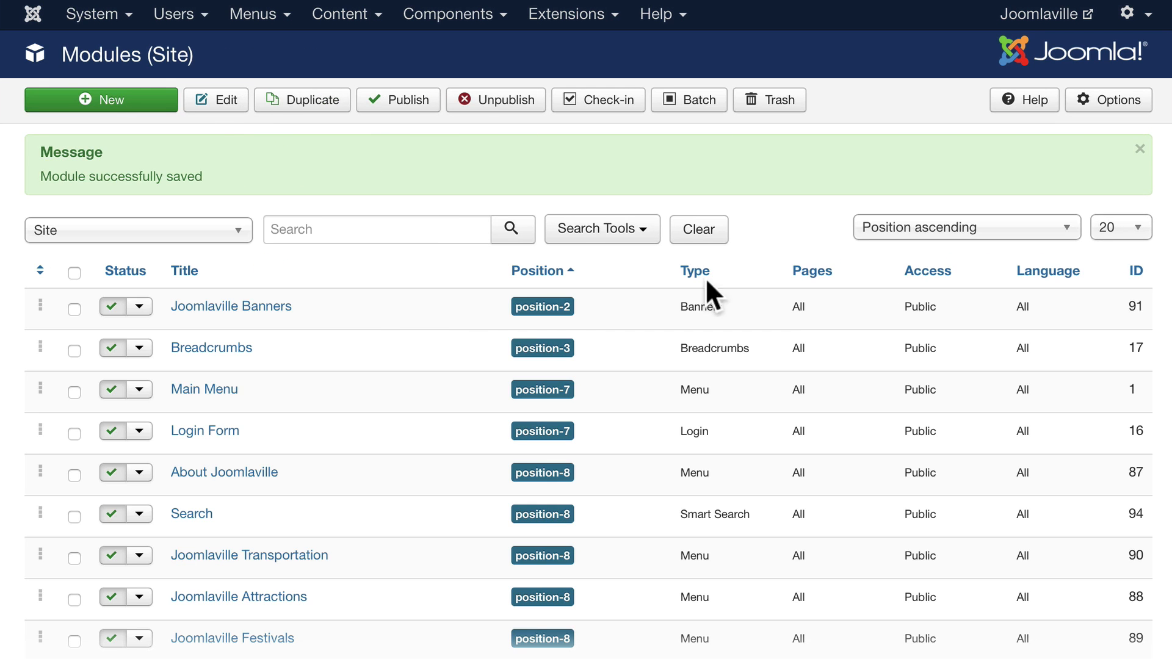
mouse_move(379, 313)
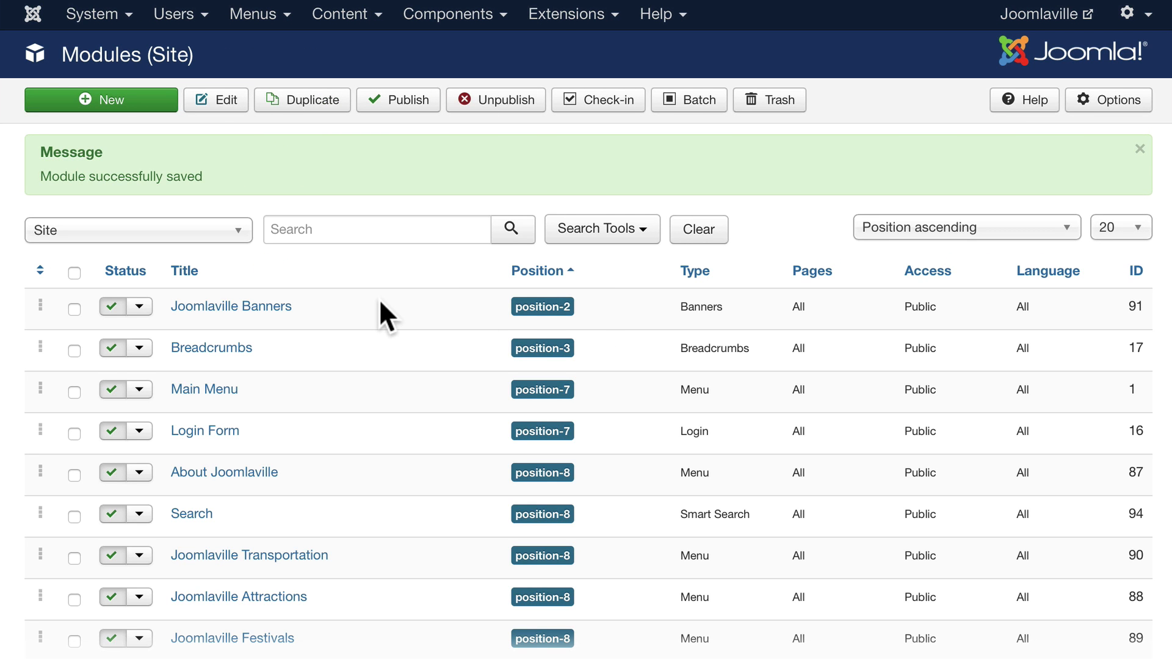
mouse_move(239, 529)
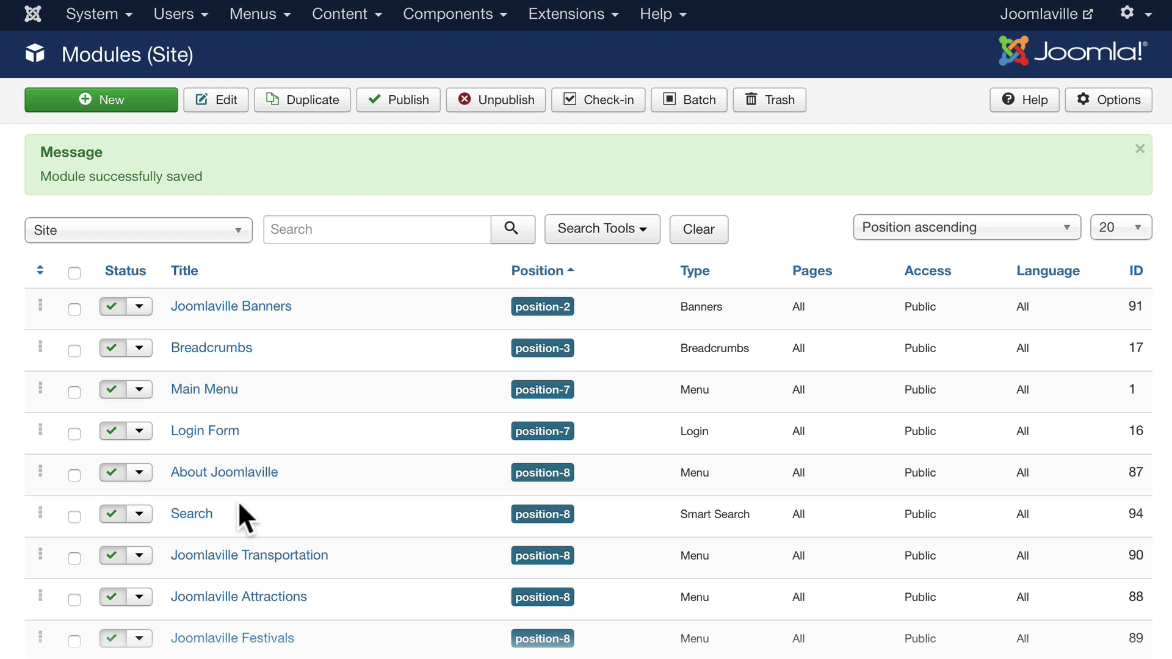
Select '2016 Attractions' as the Search module's search filter and save the module
left_click(191, 513)
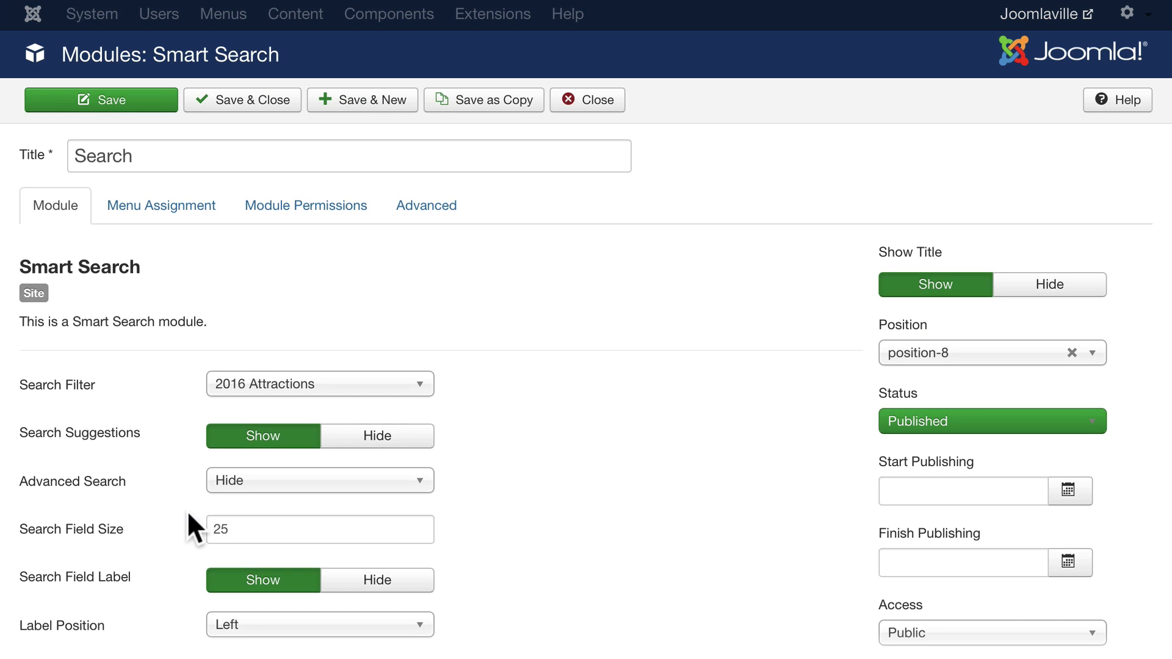
left_click(320, 383)
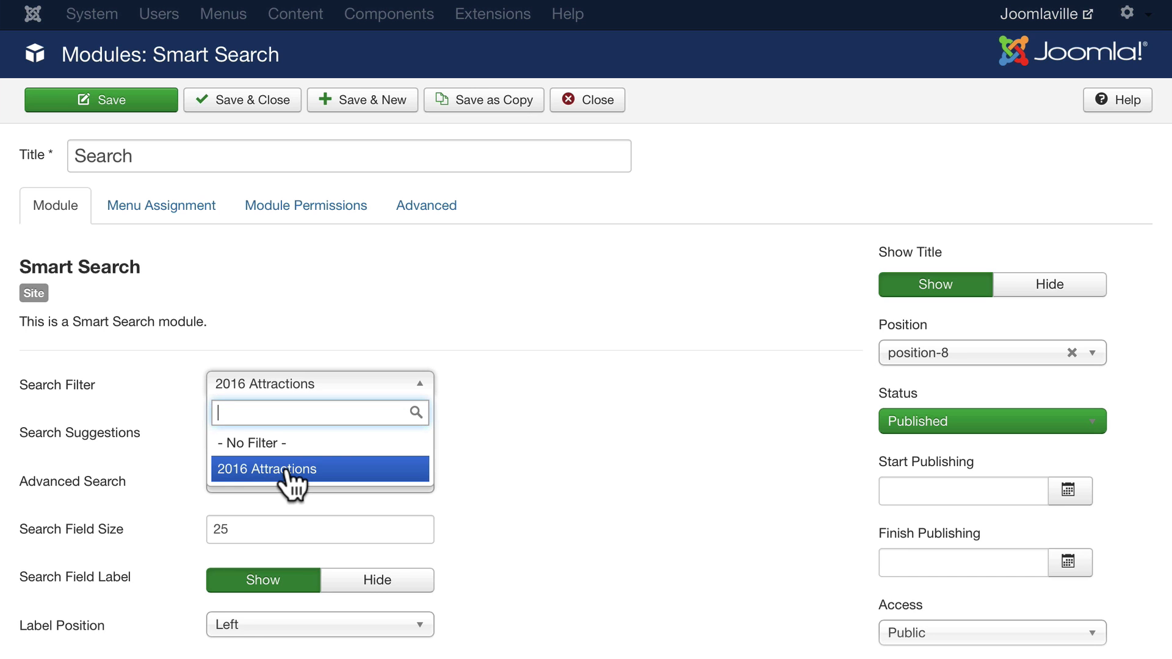
left_click(266, 469)
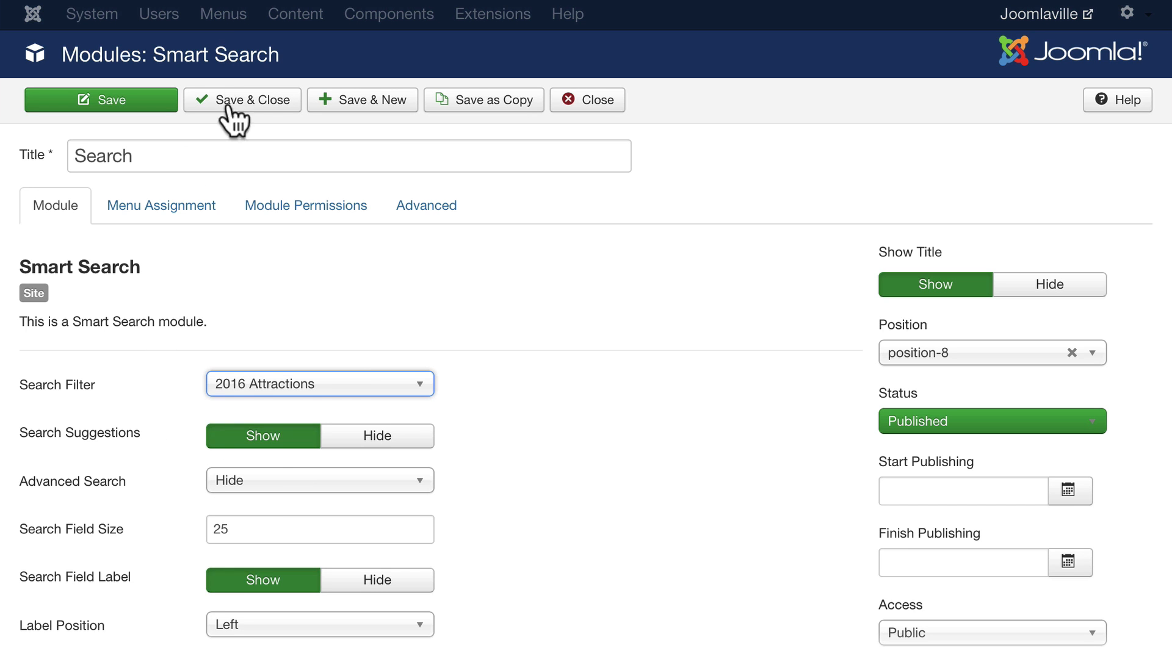
left_click(243, 100)
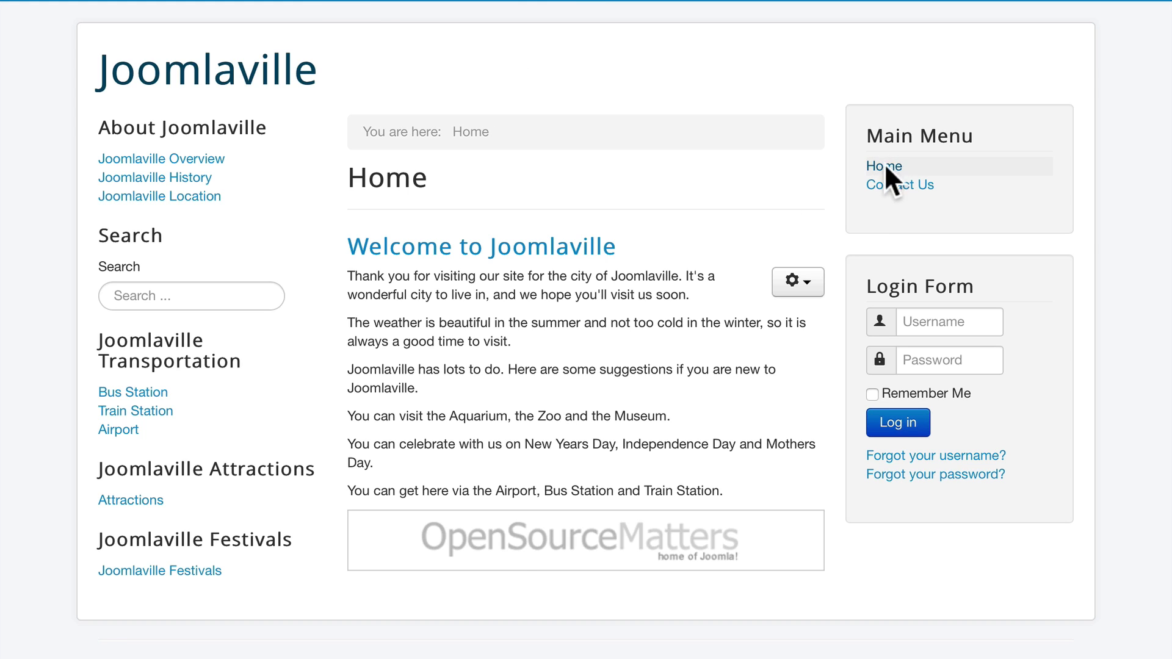
Search the site for 'zoo', return to the homepage, and select 'Zoo' in its text
left_click(174, 296)
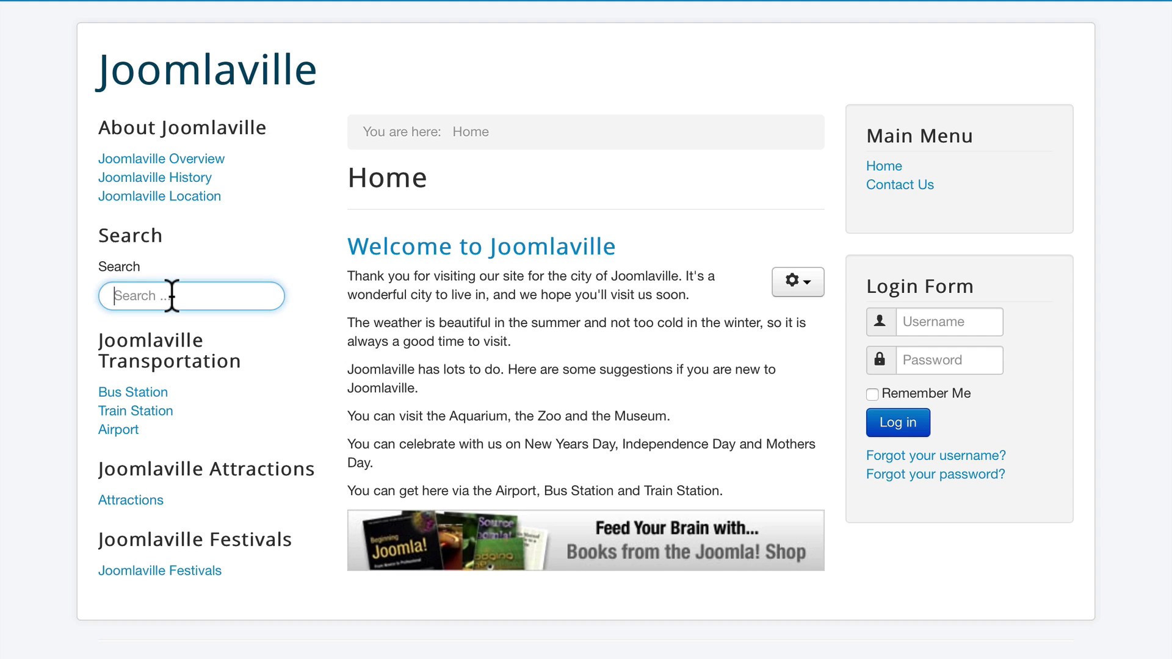
type("zoo")
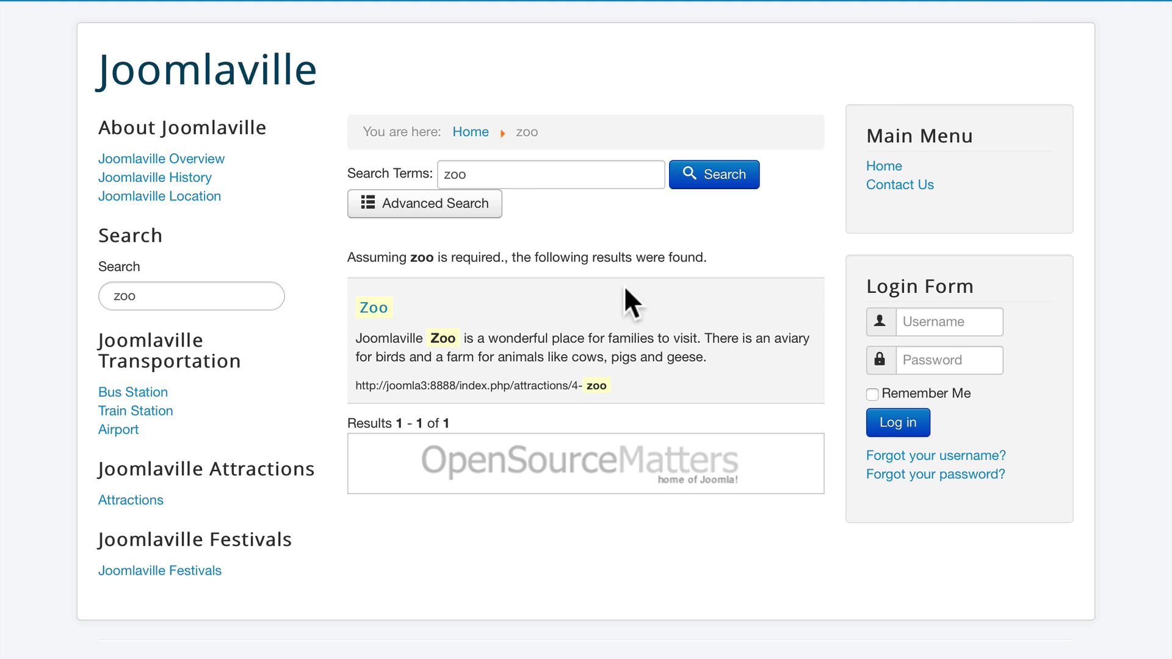
mouse_move(877, 186)
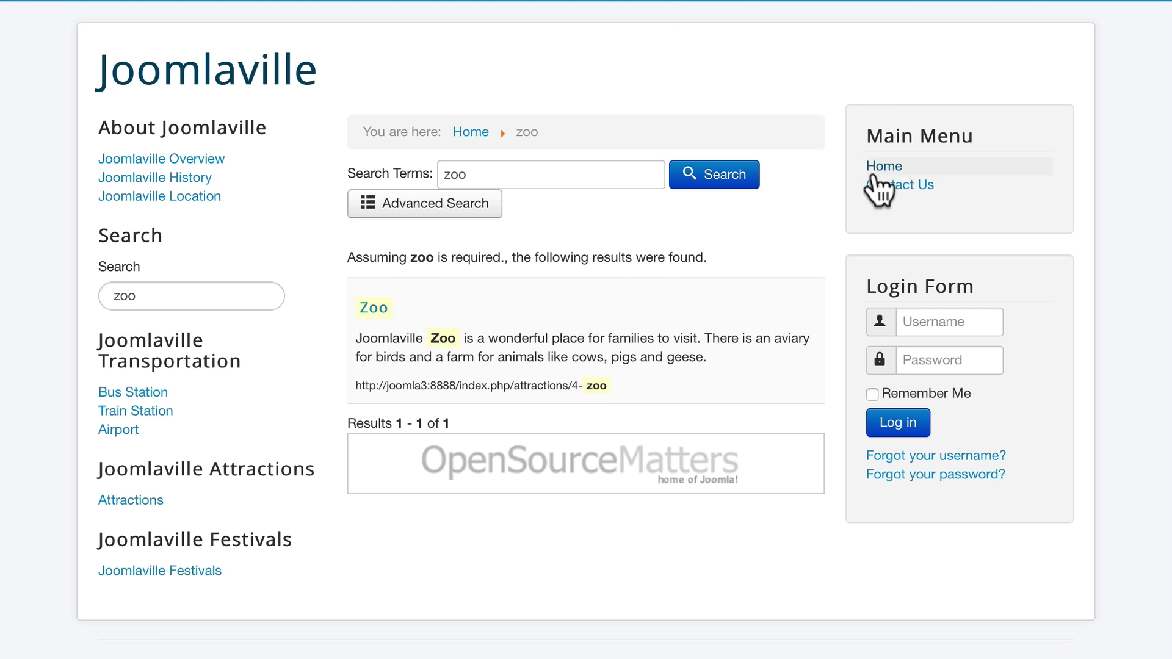
left_click(882, 166)
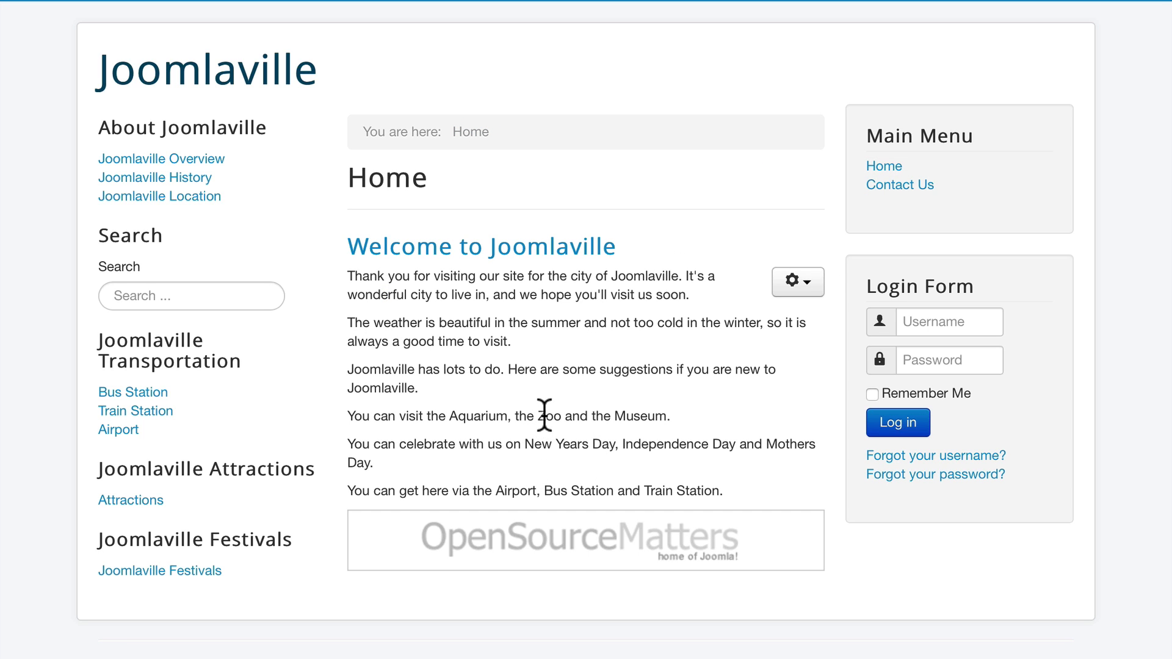
double_click(548, 417)
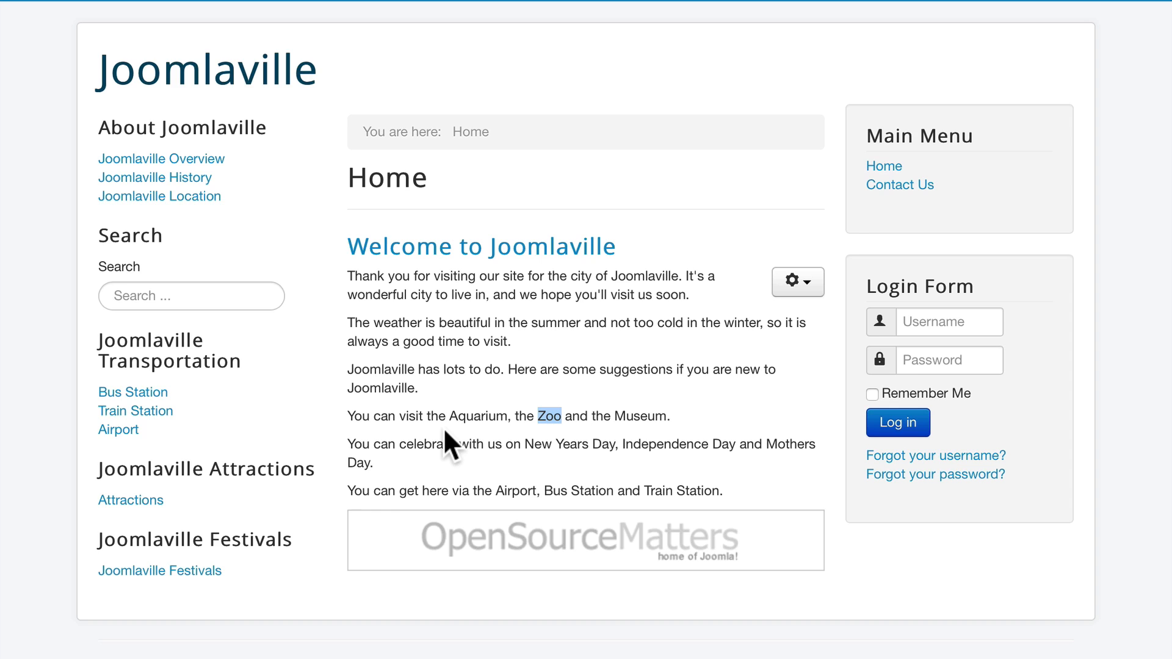
mouse_move(136, 411)
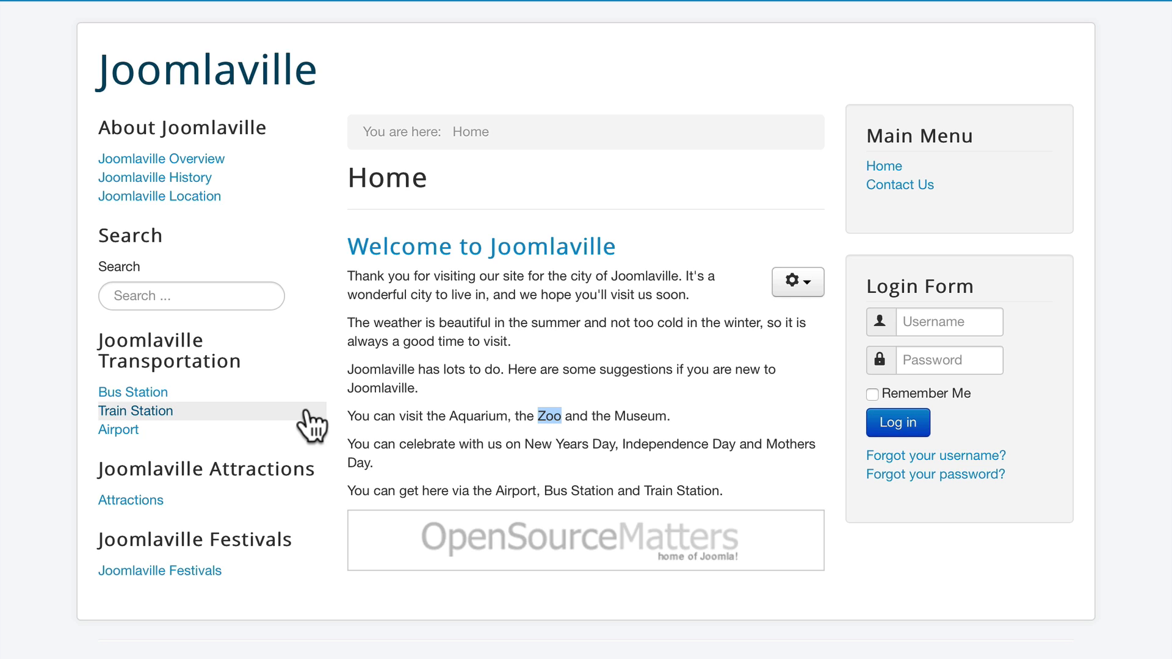
mouse_move(450, 322)
type("zoo")
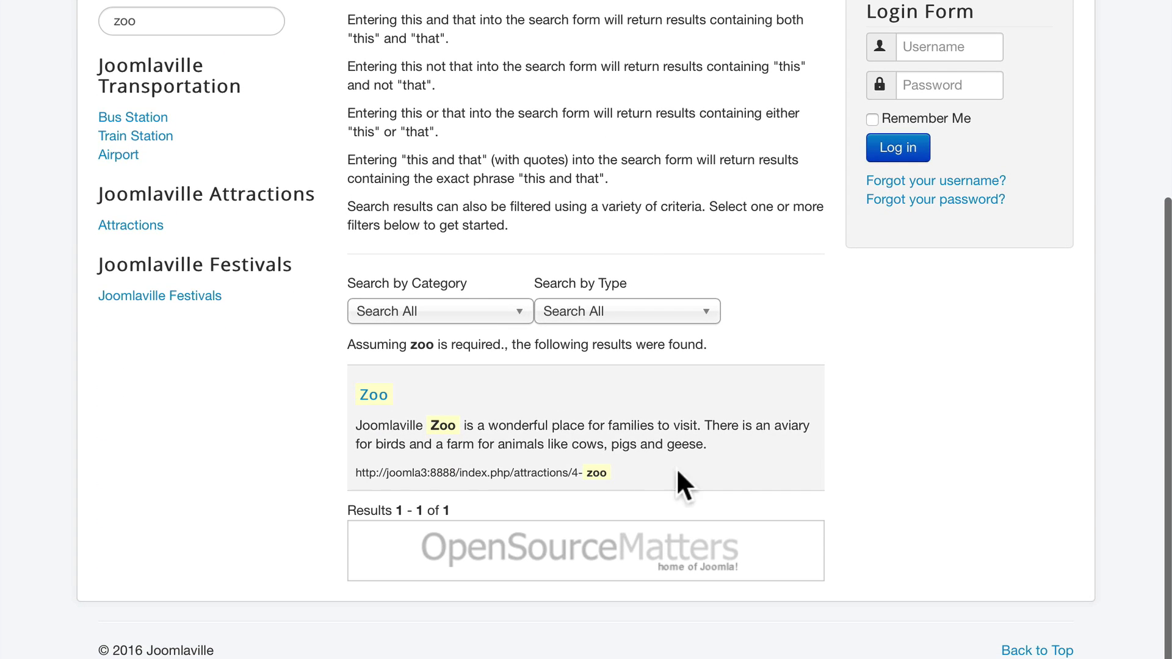
mouse_move(424, 473)
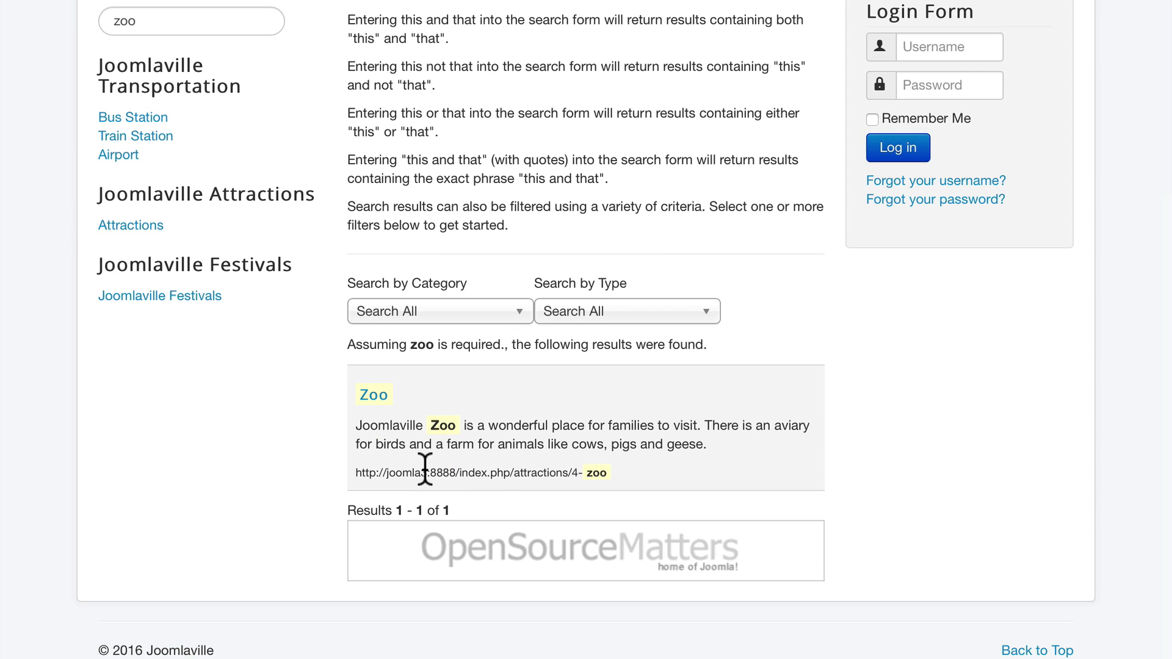